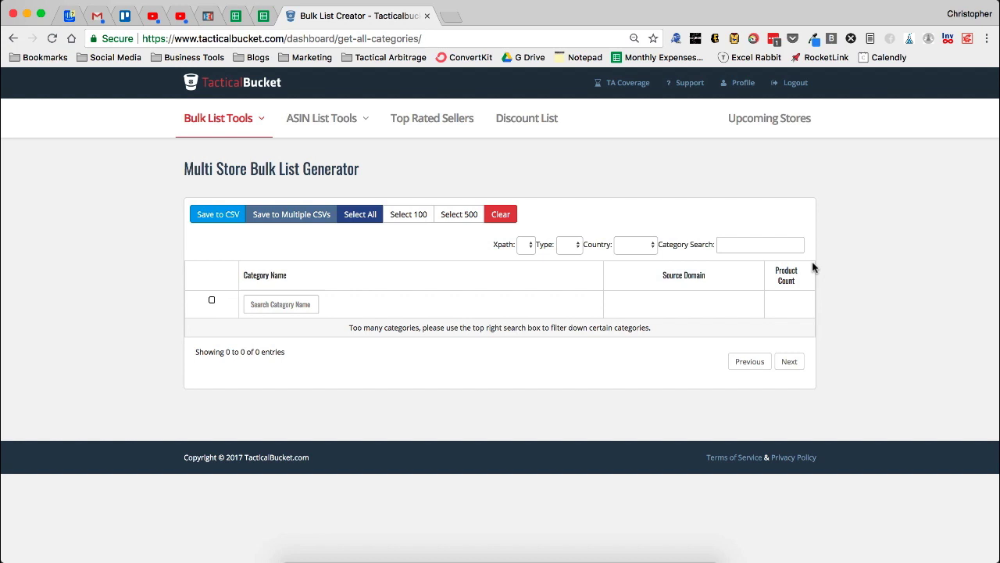
{"action": "mouse_move", "coordinate": [238, 234]}
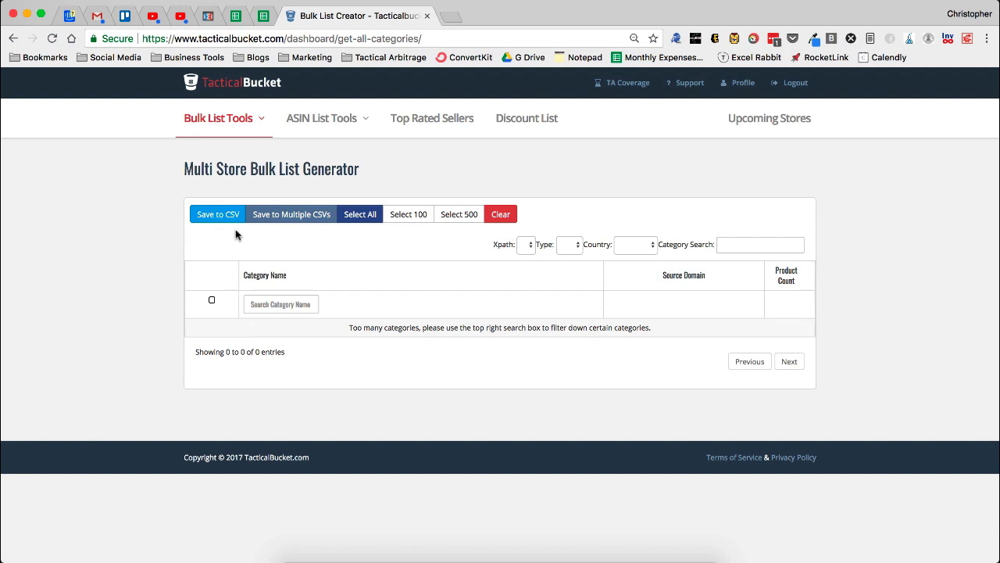
{"action": "mouse_move", "coordinate": [566, 291]}
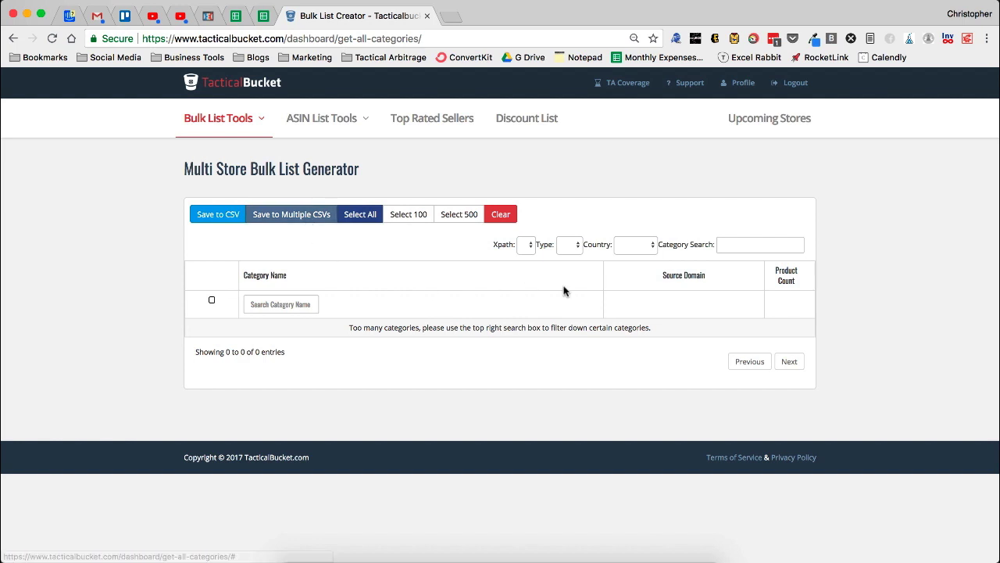
{"action": "mouse_move", "coordinate": [658, 299]}
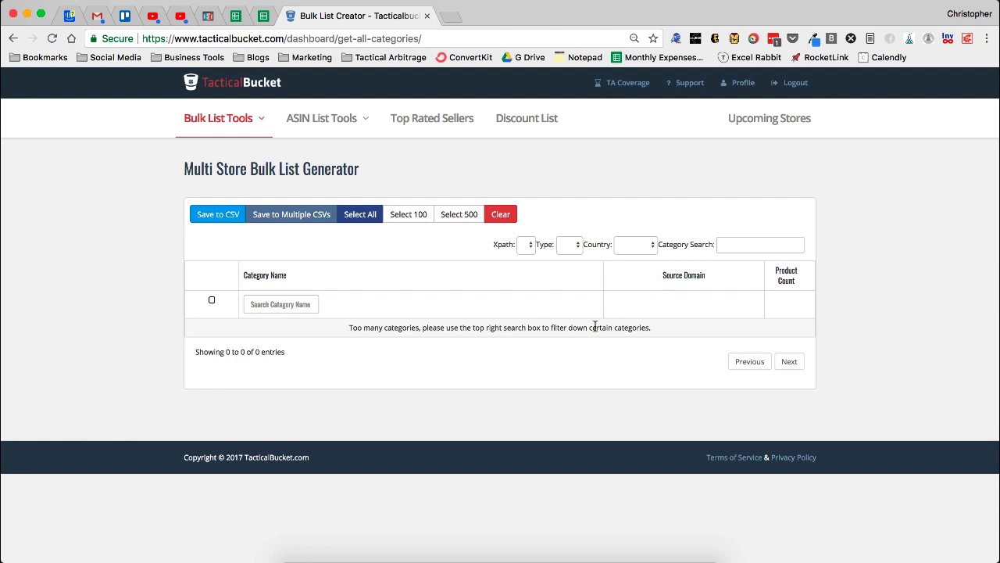
{"action": "mouse_move", "coordinate": [226, 239]}
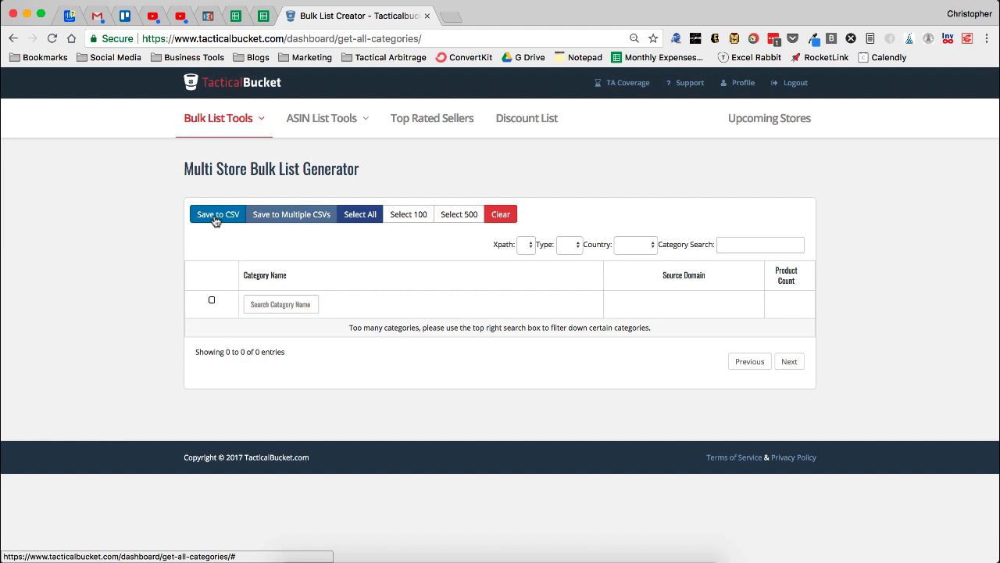
{"action": "mouse_move", "coordinate": [319, 230]}
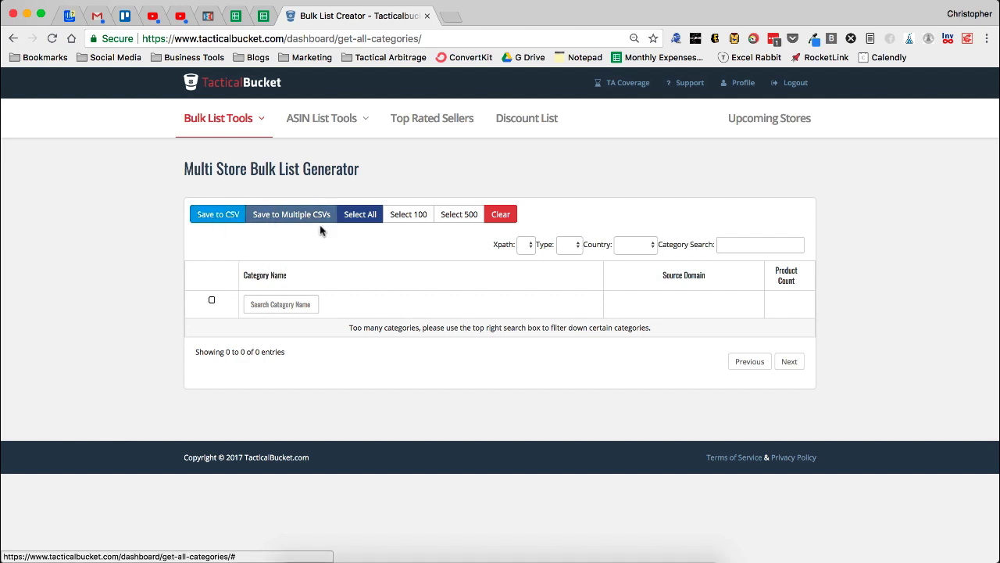
{"action": "mouse_move", "coordinate": [291, 249]}
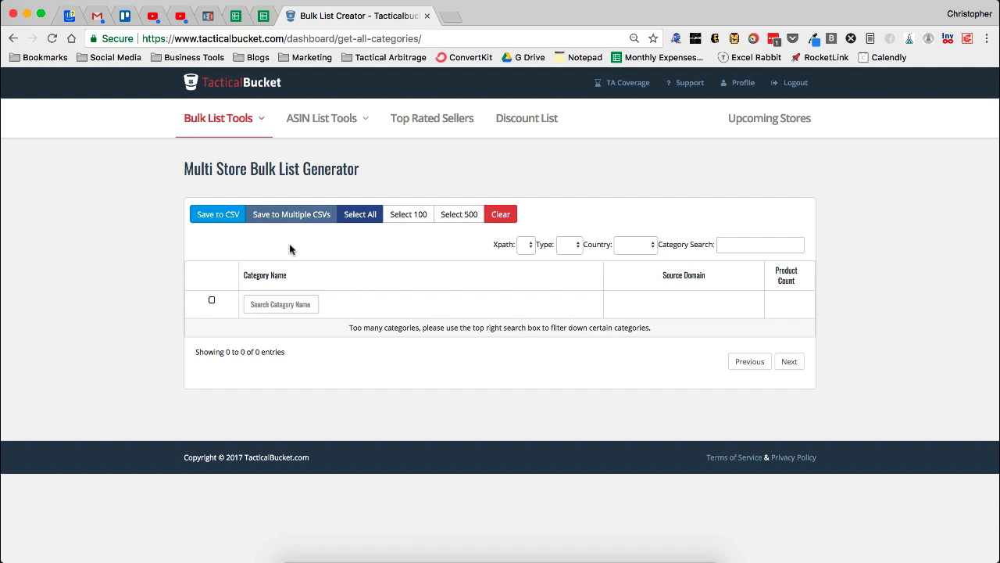
{"action": "mouse_move", "coordinate": [322, 283]}
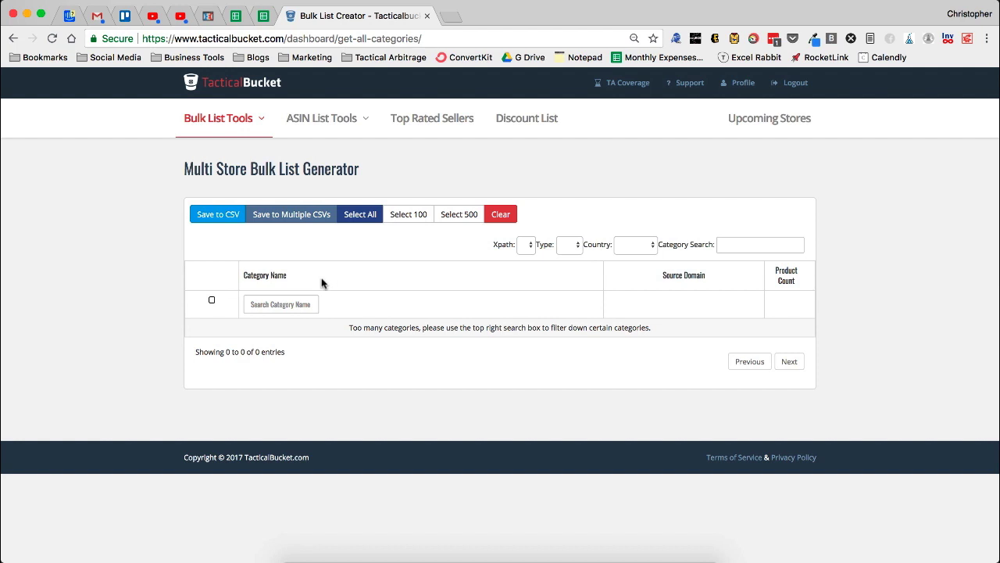
{"action": "mouse_move", "coordinate": [533, 246]}
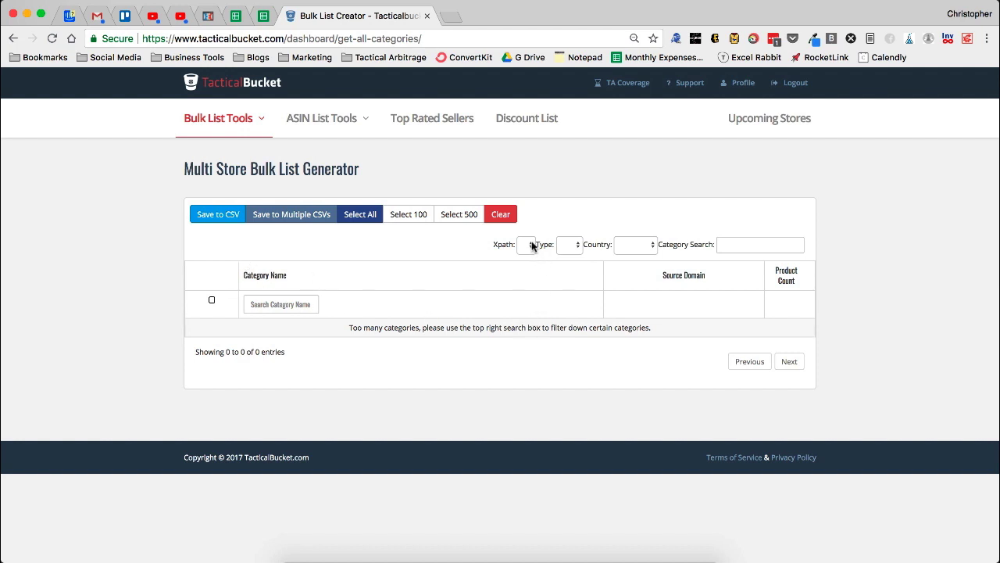
Filter the category list to the ✗ Xpath option, UPC type and USA country.
{"action": "left_click", "coordinate": [534, 244]}
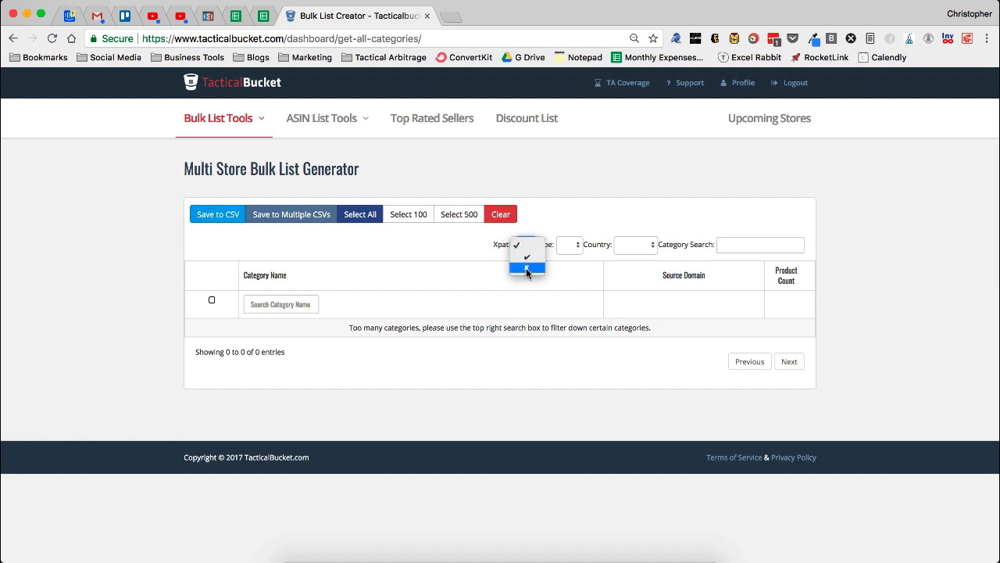
{"action": "left_click", "coordinate": [526, 268]}
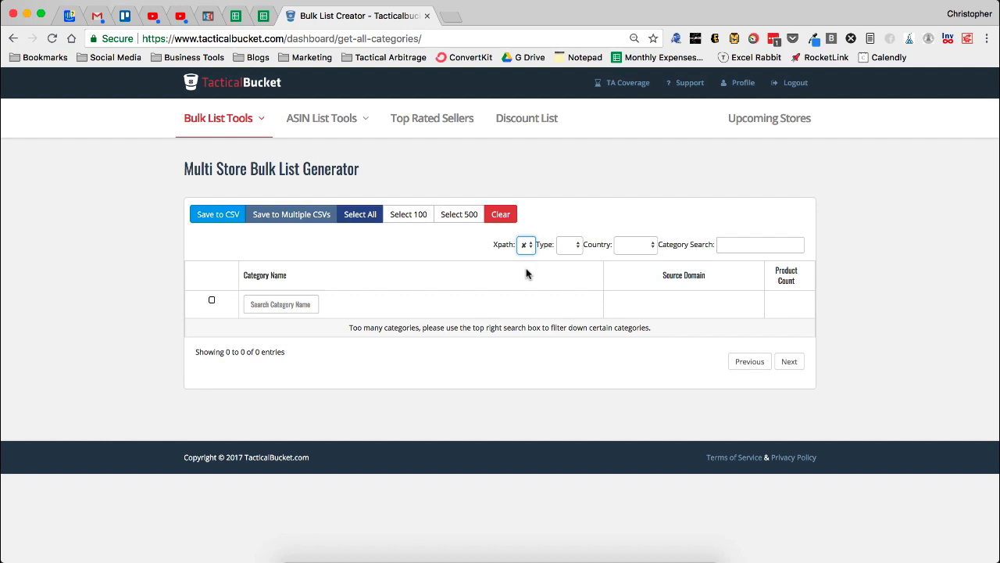
{"action": "mouse_move", "coordinate": [569, 261]}
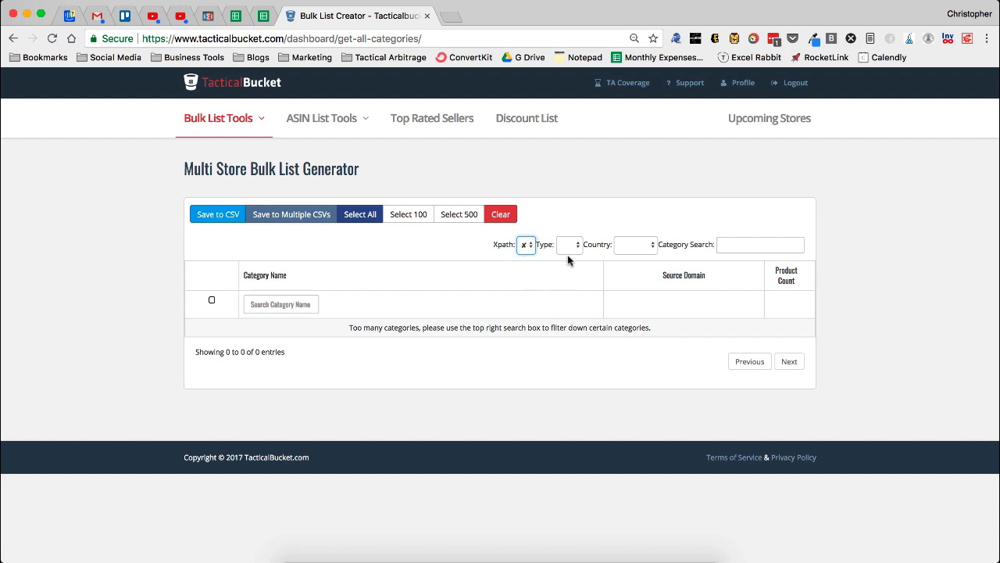
{"action": "left_click", "coordinate": [570, 245]}
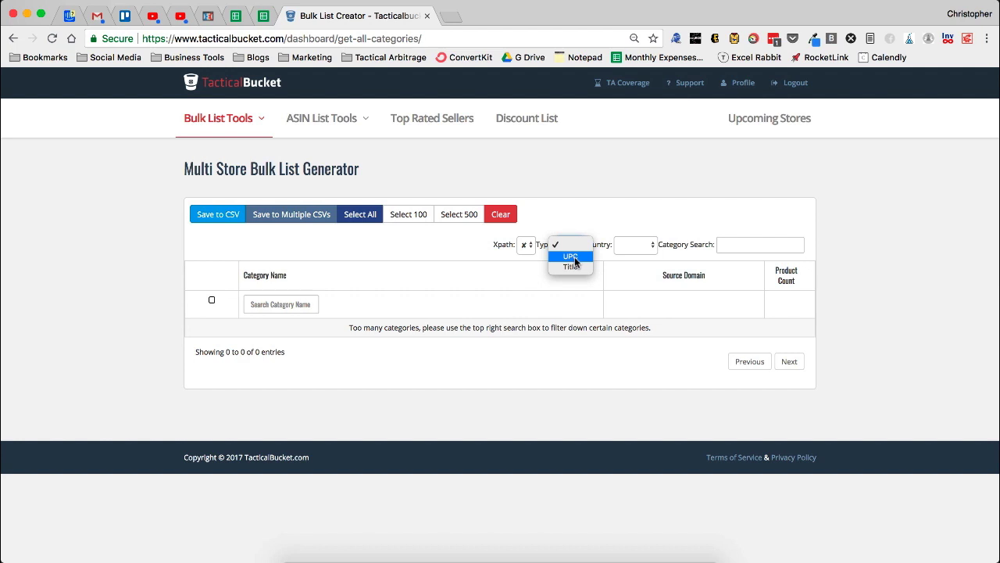
{"action": "left_click", "coordinate": [570, 257]}
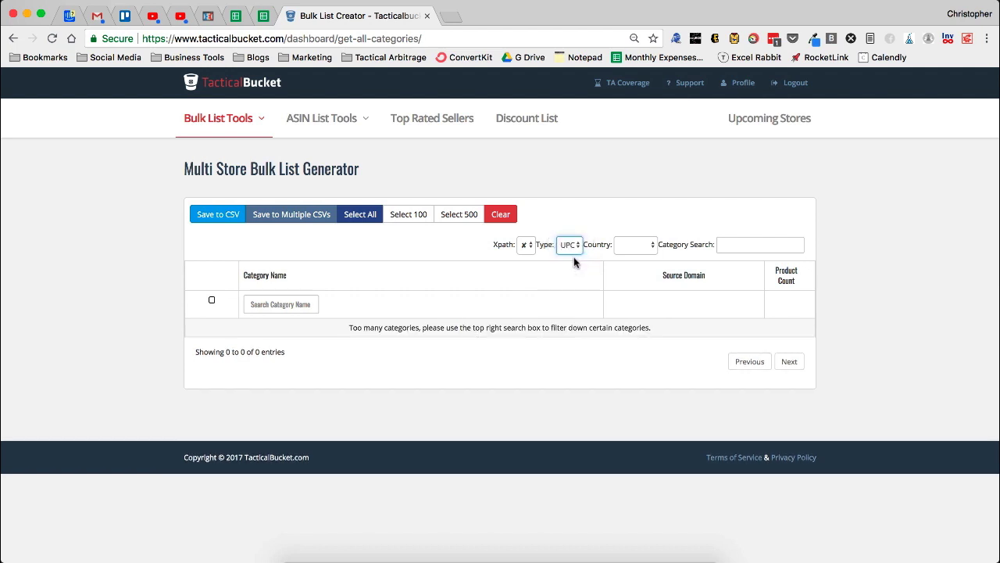
{"action": "left_click", "coordinate": [636, 245]}
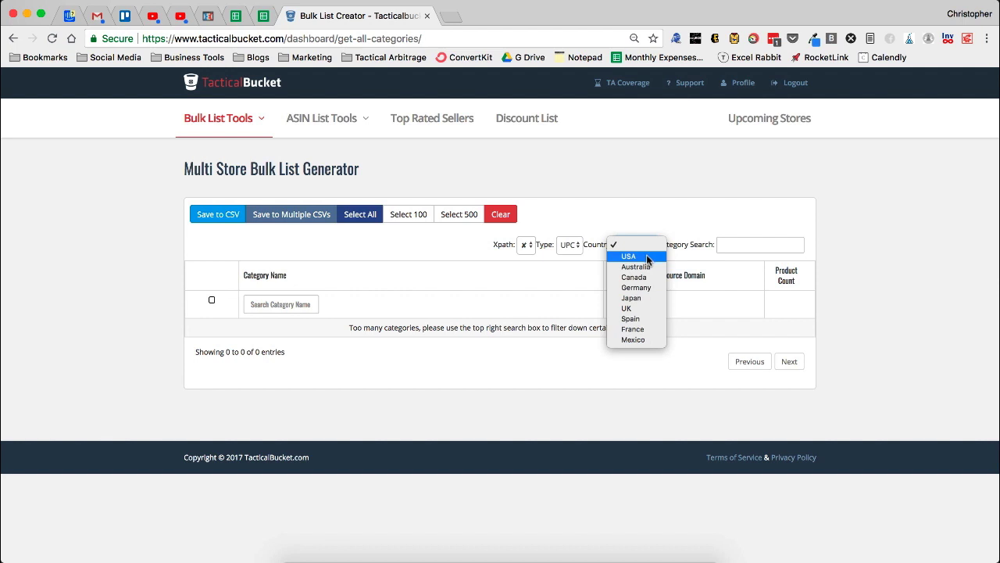
{"action": "left_click", "coordinate": [636, 245]}
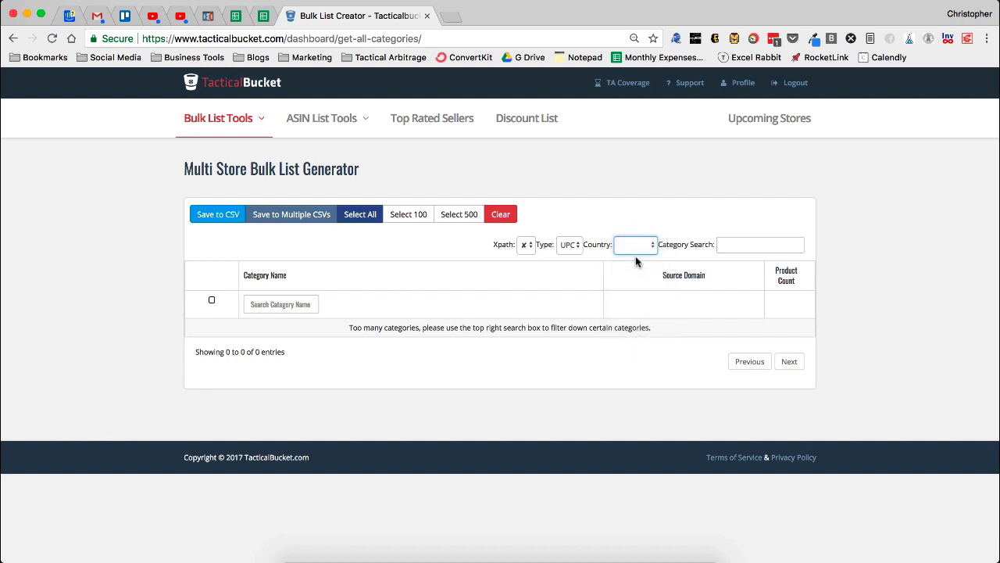
{"action": "left_click", "coordinate": [636, 245]}
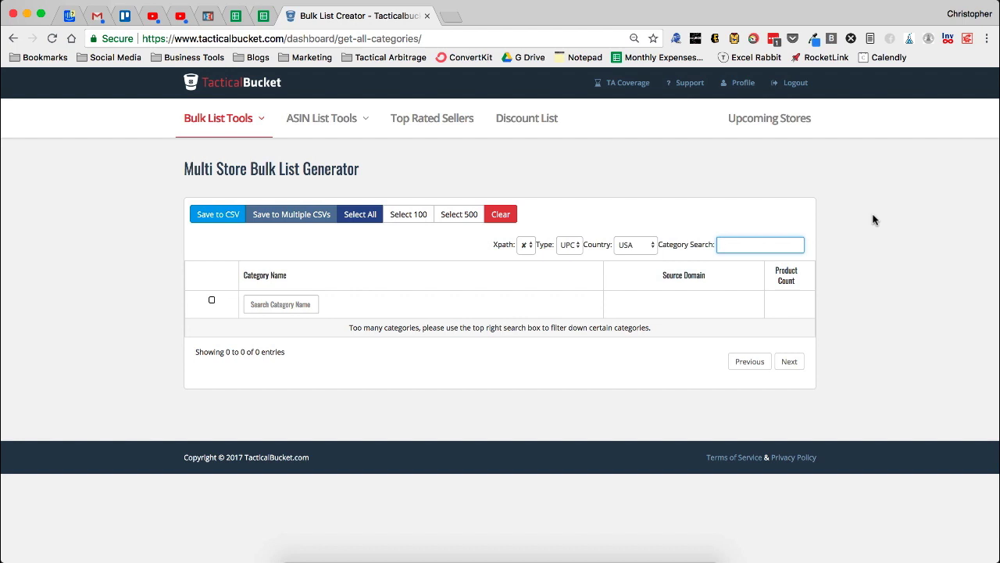
Search categories for 'Supplement' and scroll through the 2,252 matching entries.
{"action": "type", "text": "Supplement"}
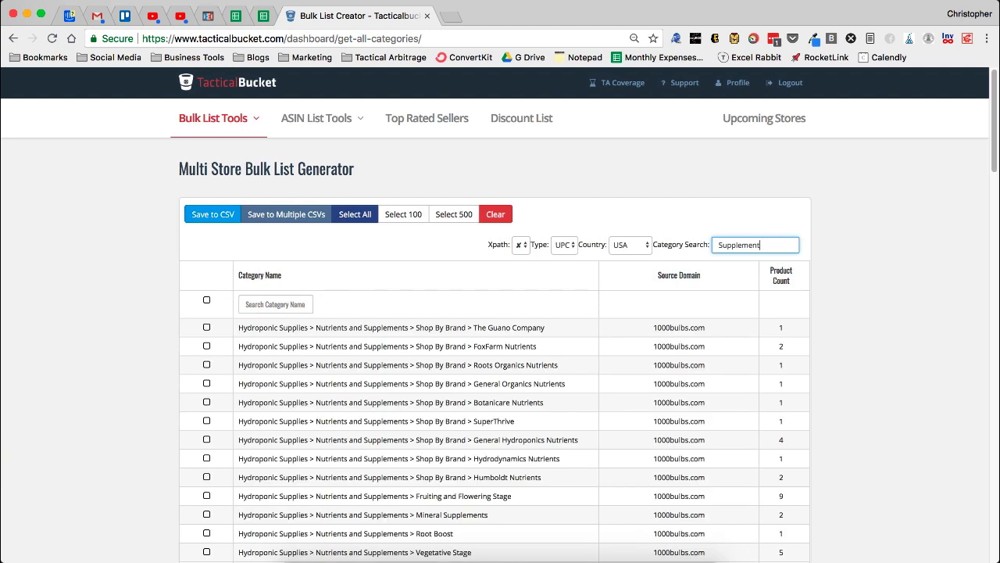
{"action": "mouse_move", "coordinate": [487, 332]}
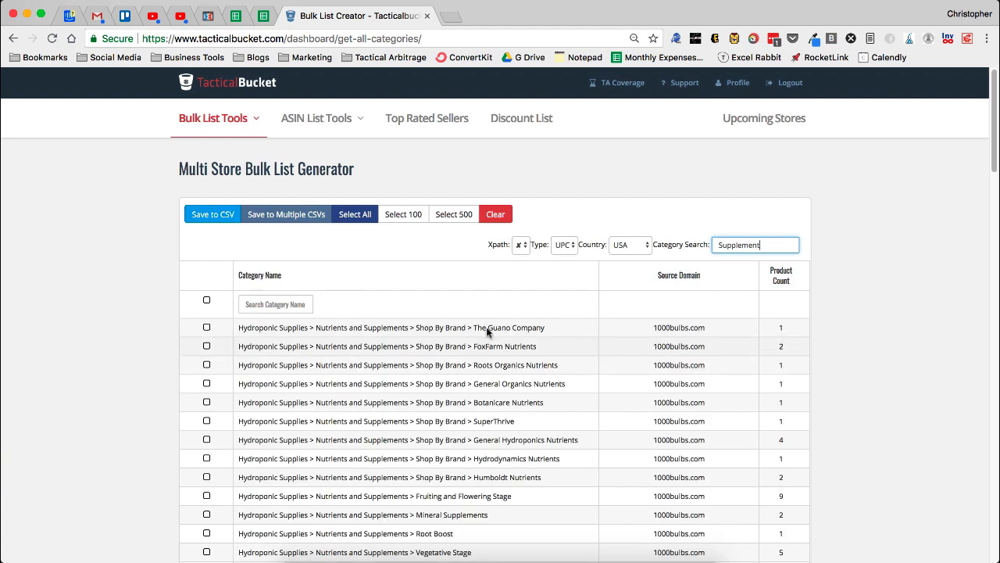
{"action": "mouse_move", "coordinate": [801, 256]}
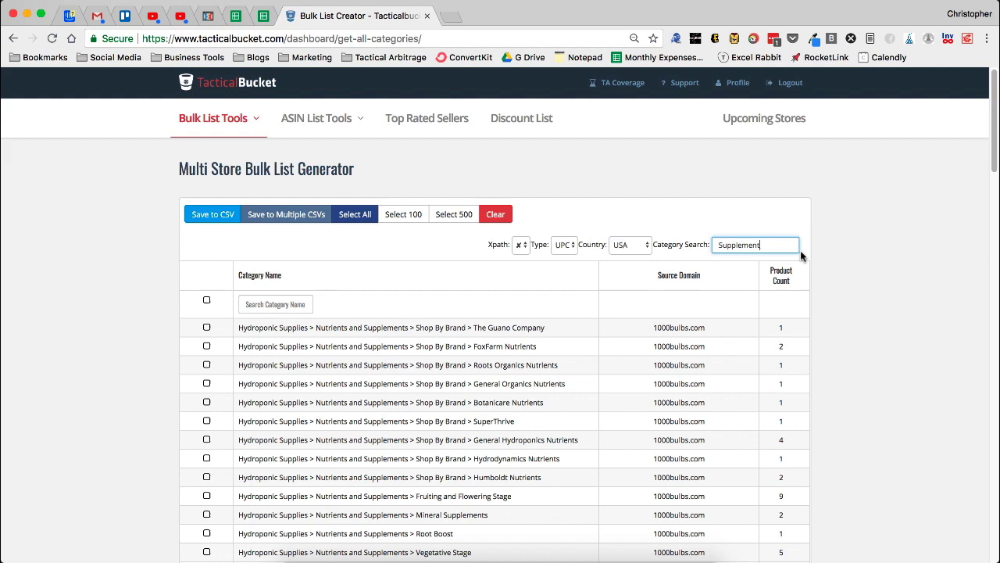
{"action": "scroll", "scroll_direction": "down", "scroll_amount": 3}
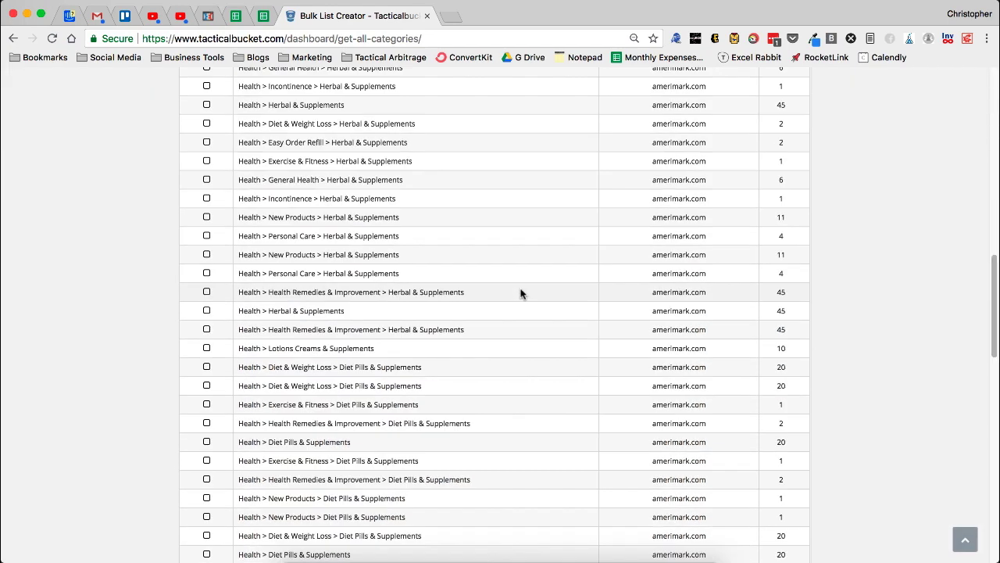
{"action": "scroll", "scroll_direction": "down", "scroll_amount": 3}
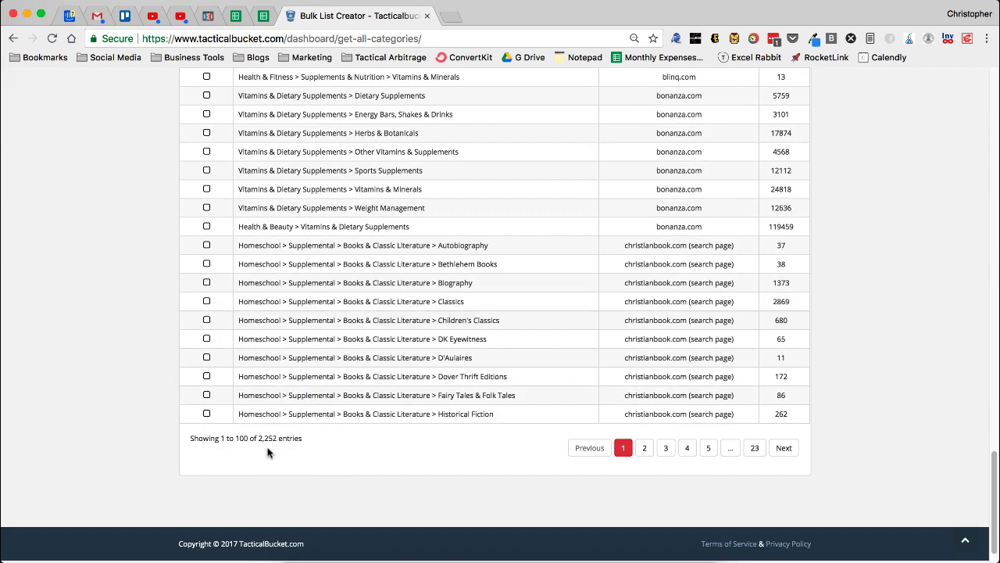
{"action": "mouse_move", "coordinate": [402, 460]}
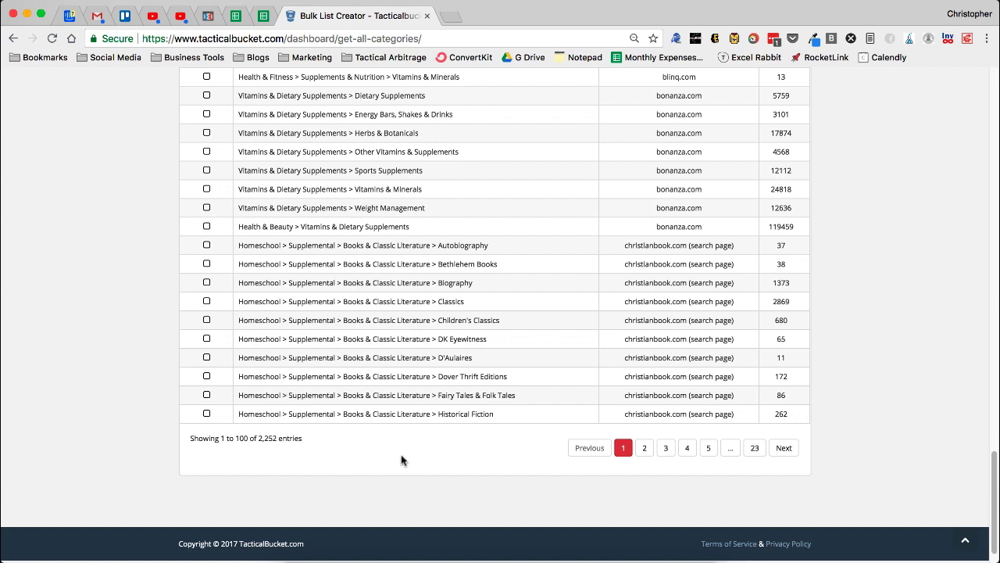
{"action": "scroll", "scroll_direction": "down", "scroll_amount": 3}
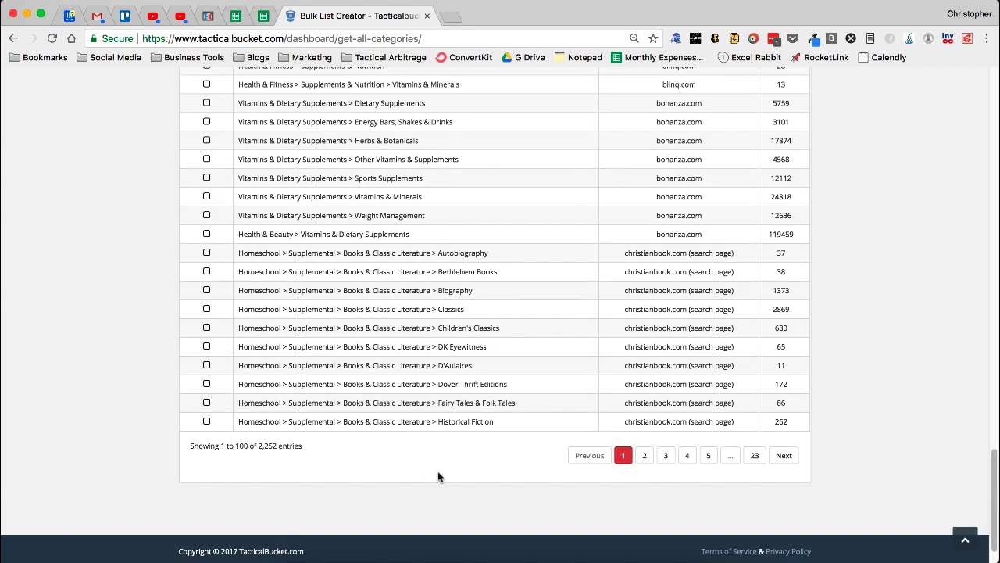
{"action": "type", "text": "Supplement"}
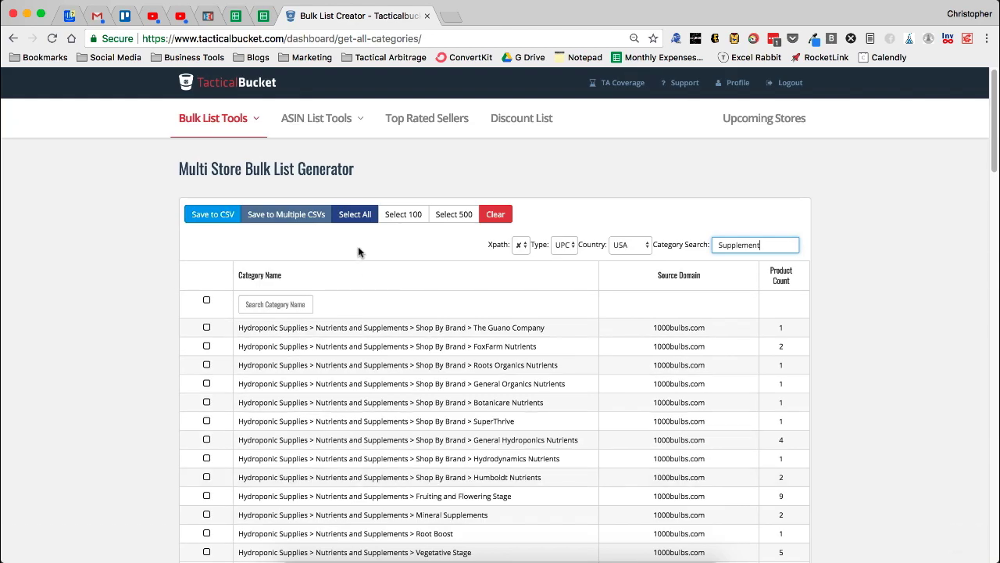
{"action": "left_click", "coordinate": [354, 214]}
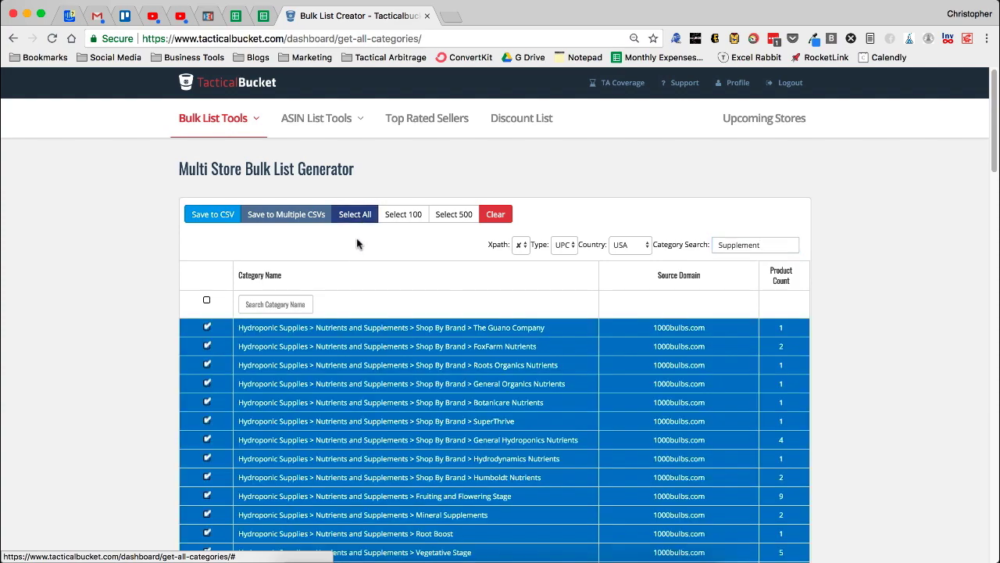
{"action": "scroll", "scroll_direction": "down", "scroll_amount": 3}
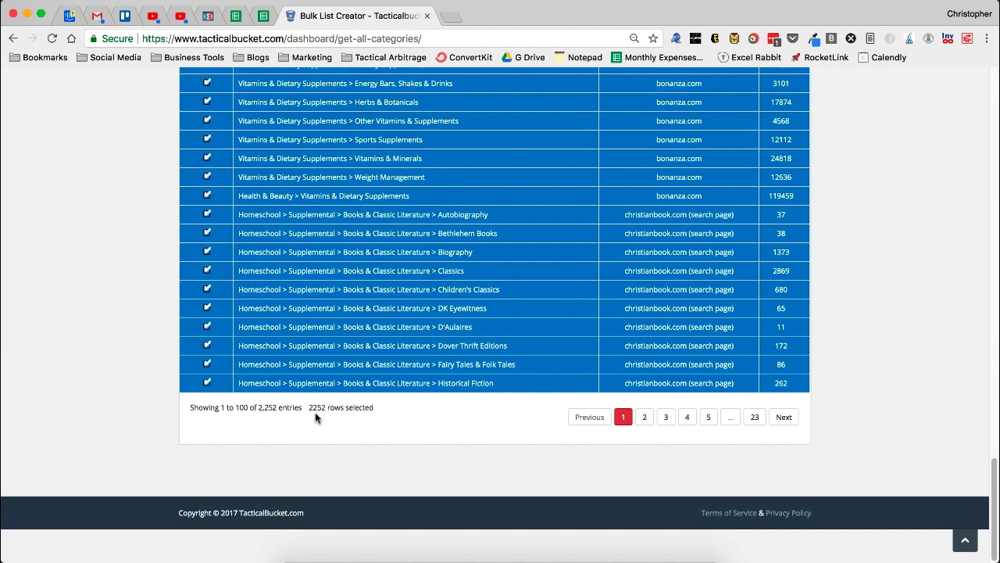
{"action": "mouse_move", "coordinate": [379, 430]}
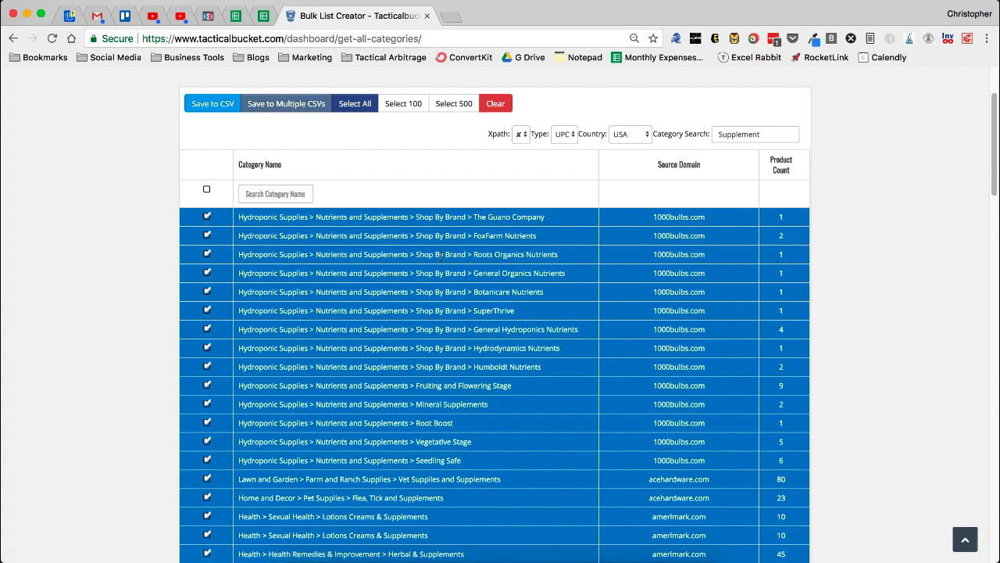
{"action": "scroll", "scroll_direction": "down", "scroll_amount": 3}
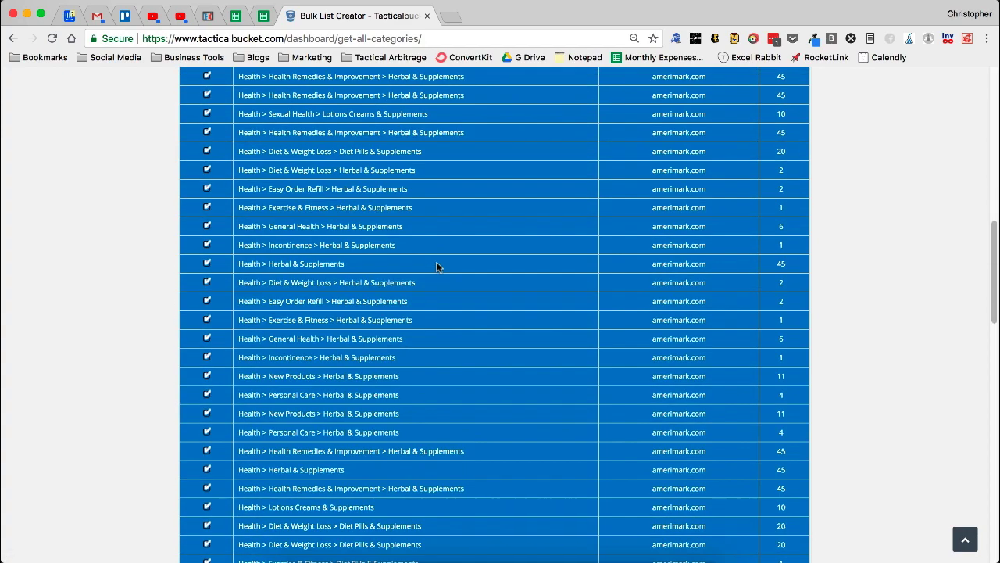
{"action": "scroll", "scroll_direction": "down", "scroll_amount": 3}
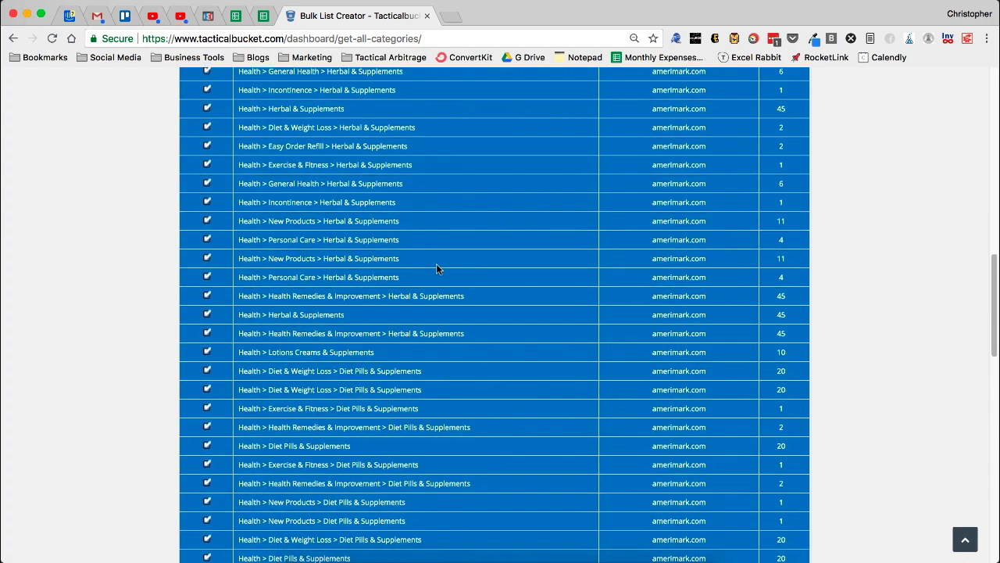
{"action": "scroll", "scroll_direction": "down", "scroll_amount": 3}
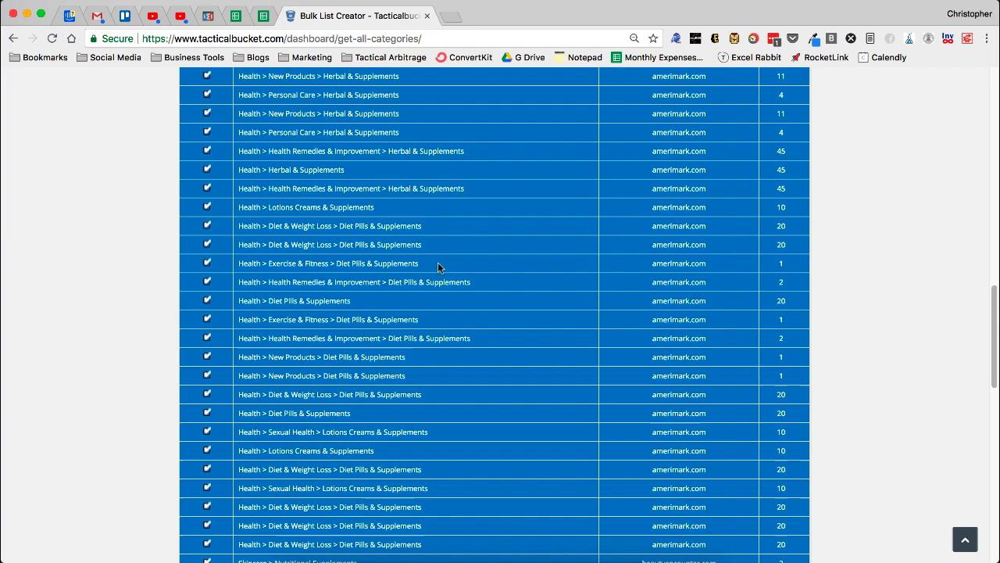
{"action": "scroll", "scroll_direction": "up", "scroll_amount": 3}
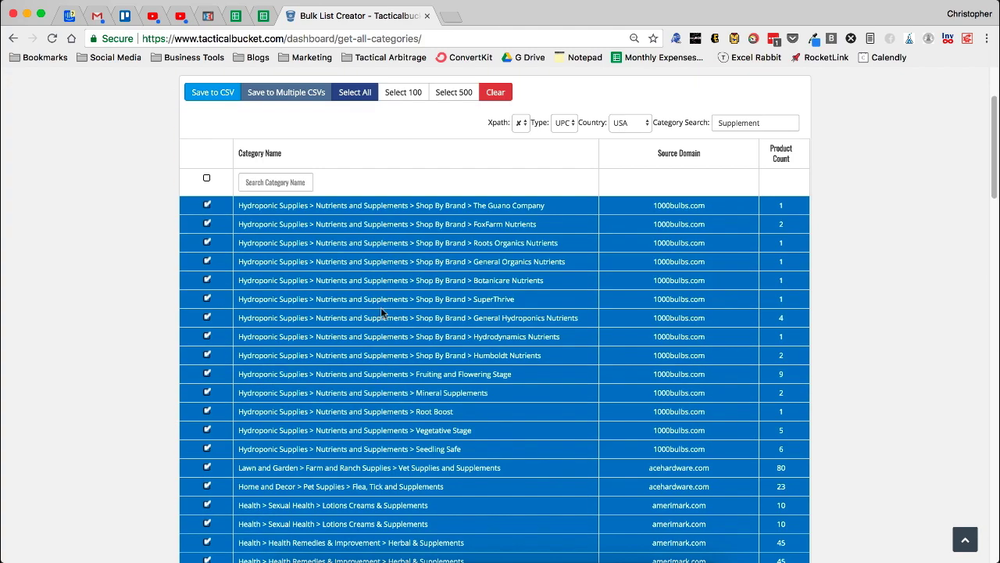
{"action": "mouse_move", "coordinate": [364, 177]}
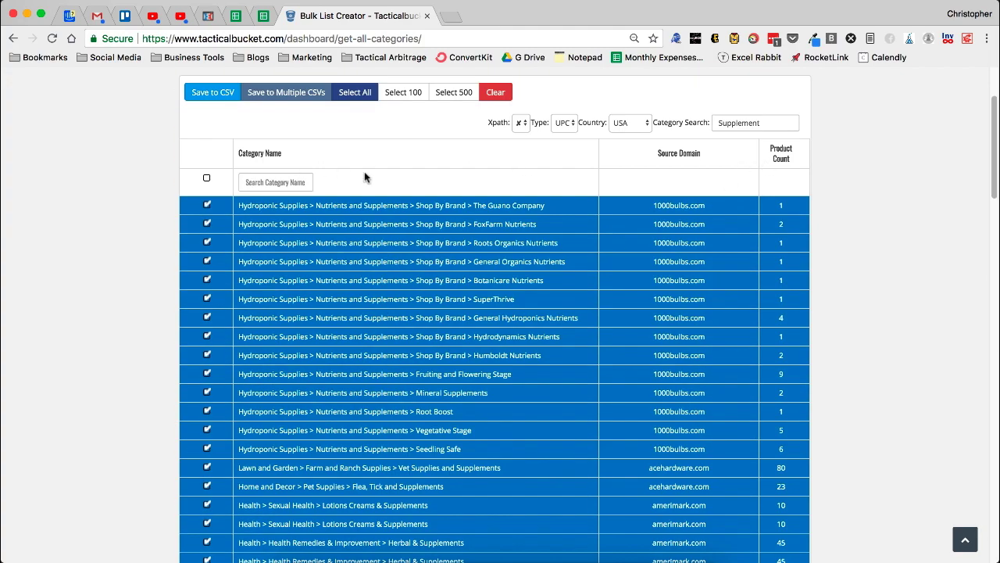
{"action": "mouse_move", "coordinate": [784, 154]}
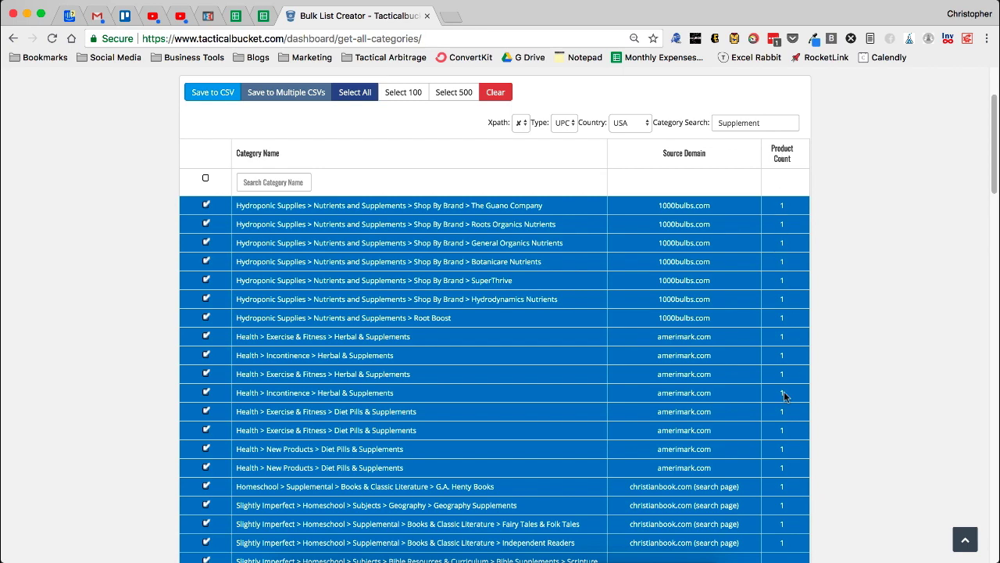
{"action": "mouse_move", "coordinate": [784, 143]}
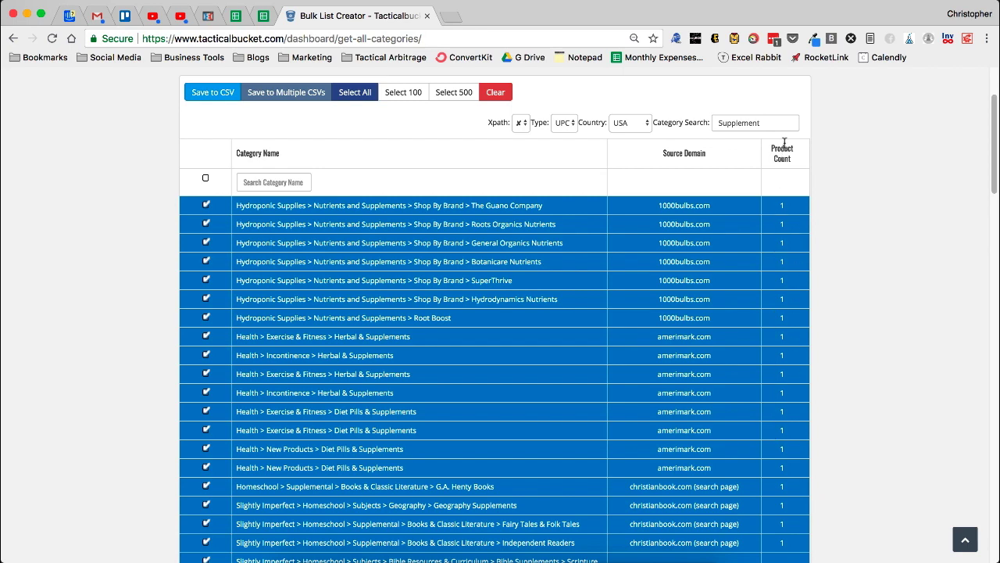
Sort the Supplement categories by product count, then by source domain A–Z.
{"action": "left_click", "coordinate": [783, 153]}
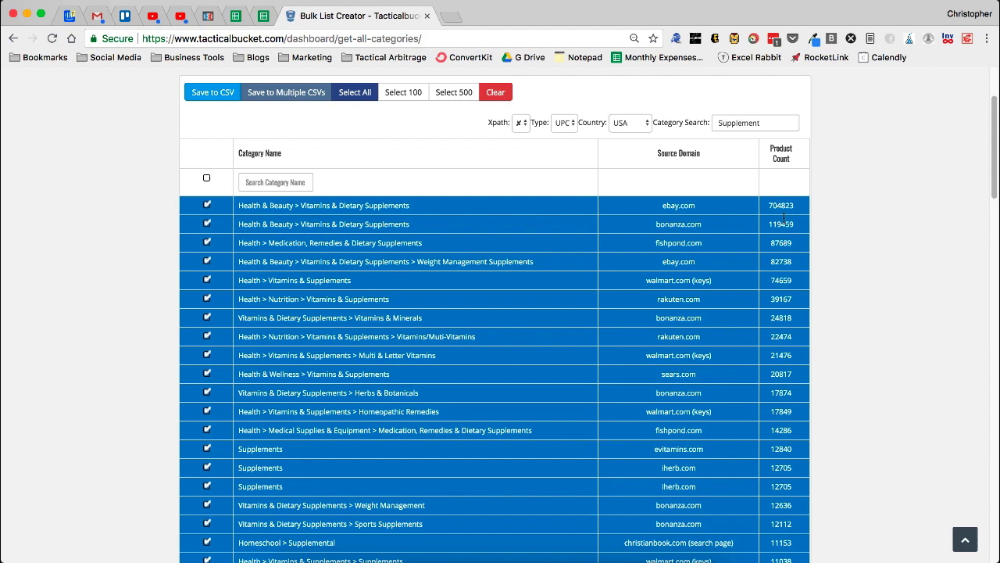
{"action": "mouse_move", "coordinate": [661, 220]}
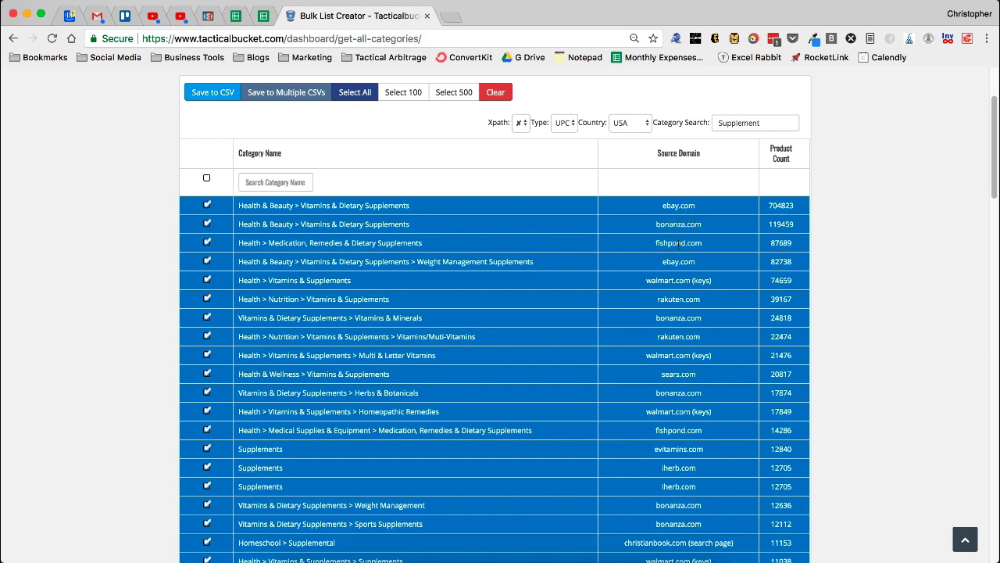
{"action": "mouse_move", "coordinate": [709, 225]}
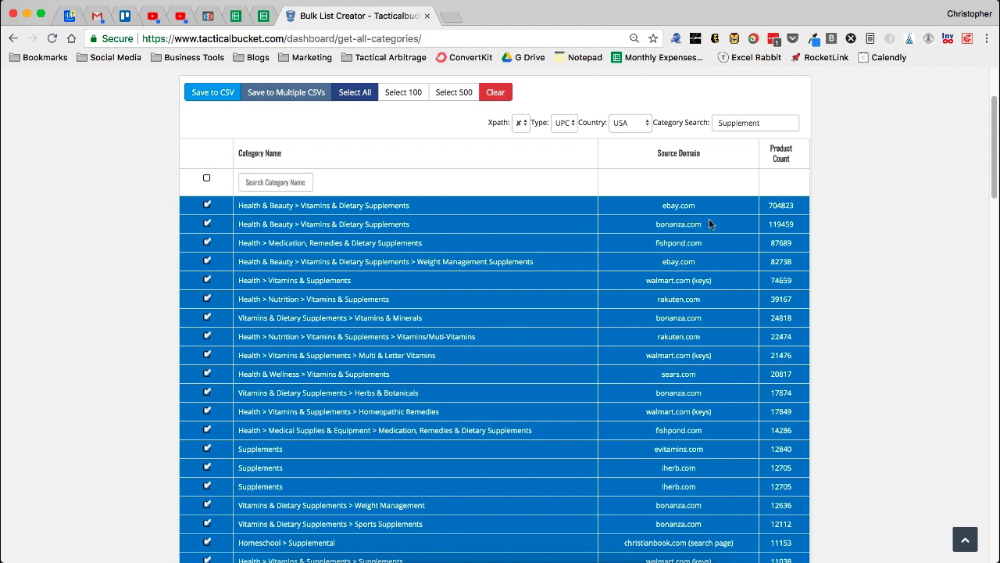
{"action": "mouse_move", "coordinate": [711, 224]}
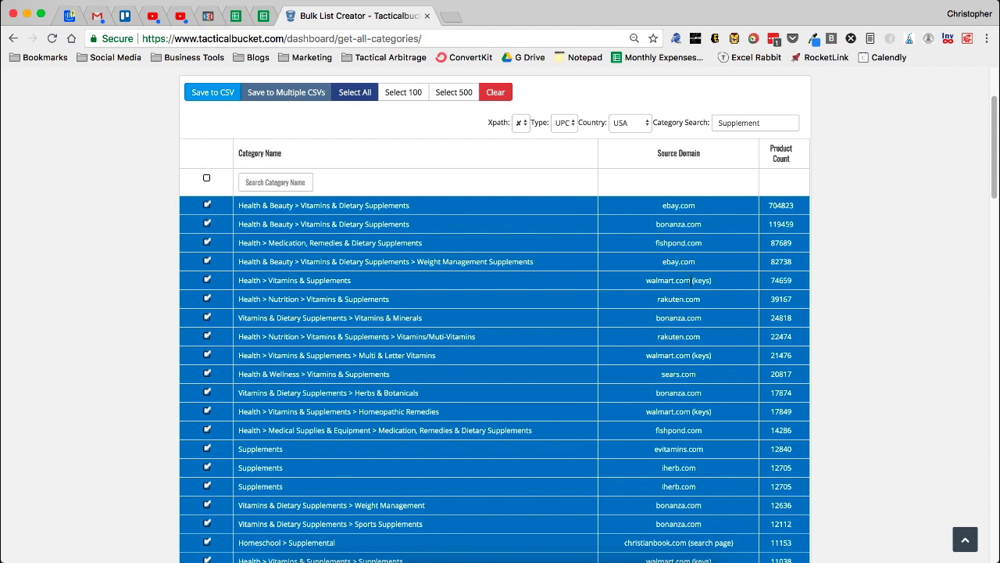
{"action": "mouse_move", "coordinate": [685, 204]}
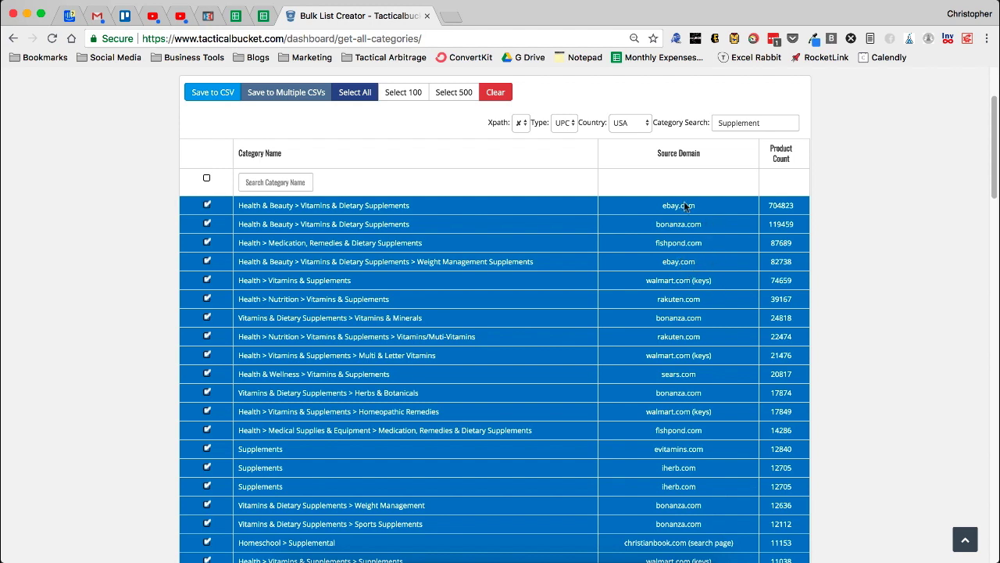
{"action": "mouse_move", "coordinate": [676, 154]}
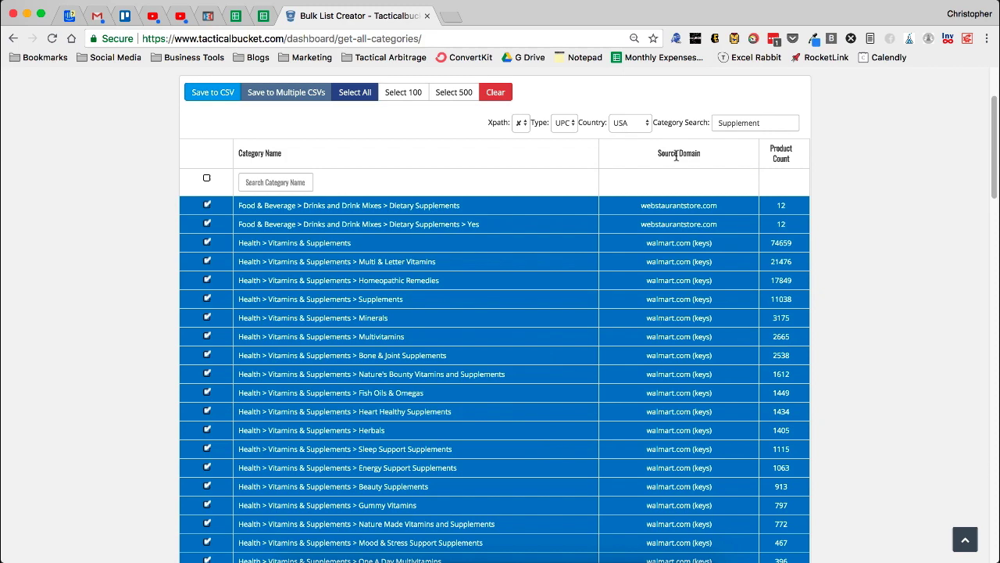
{"action": "left_click", "coordinate": [259, 152]}
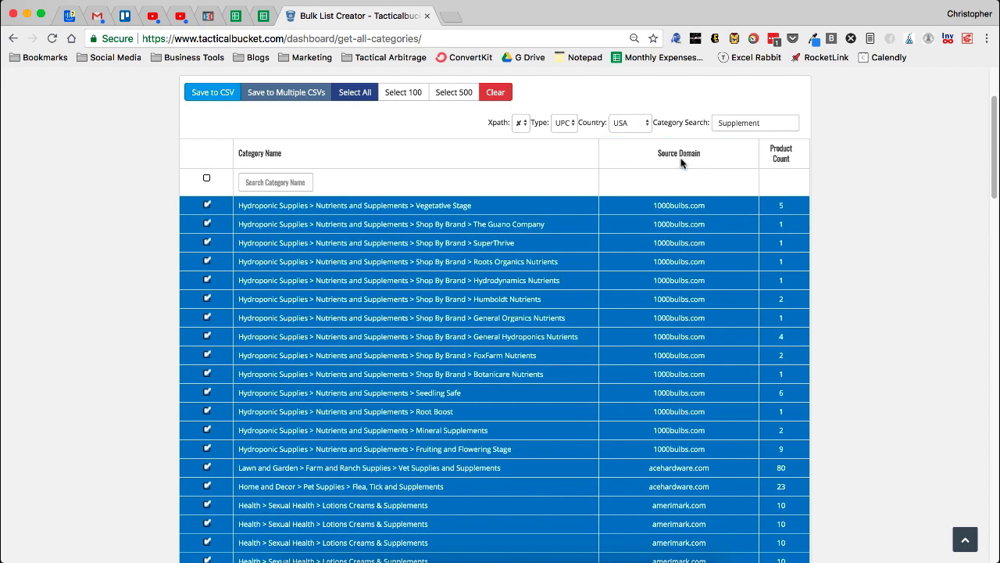
Uncheck the Hydrodynamics Nutrients row and review selections through pages 6 and 11.
{"action": "scroll", "scroll_direction": "up", "scroll_amount": 3}
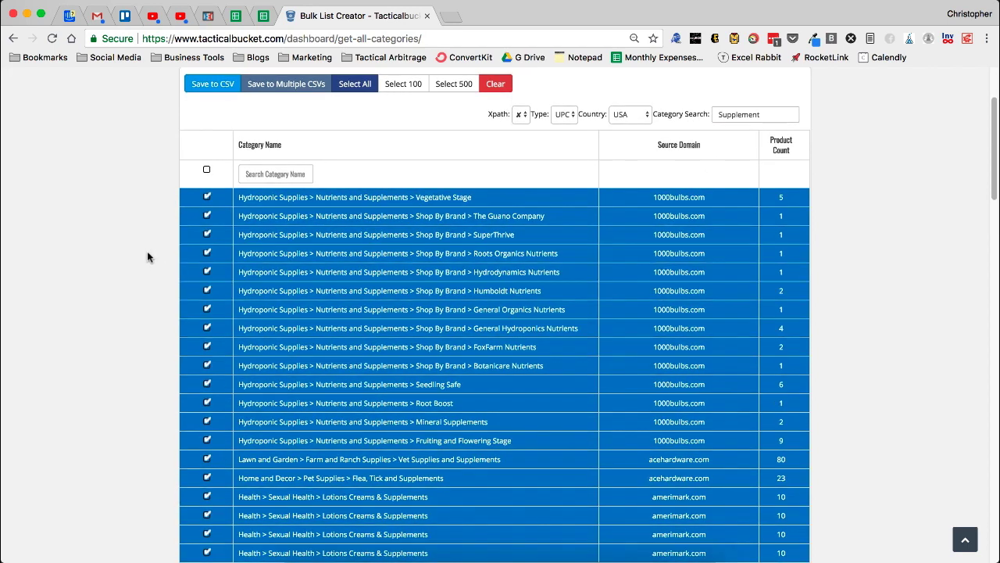
{"action": "scroll", "scroll_direction": "down", "scroll_amount": 3}
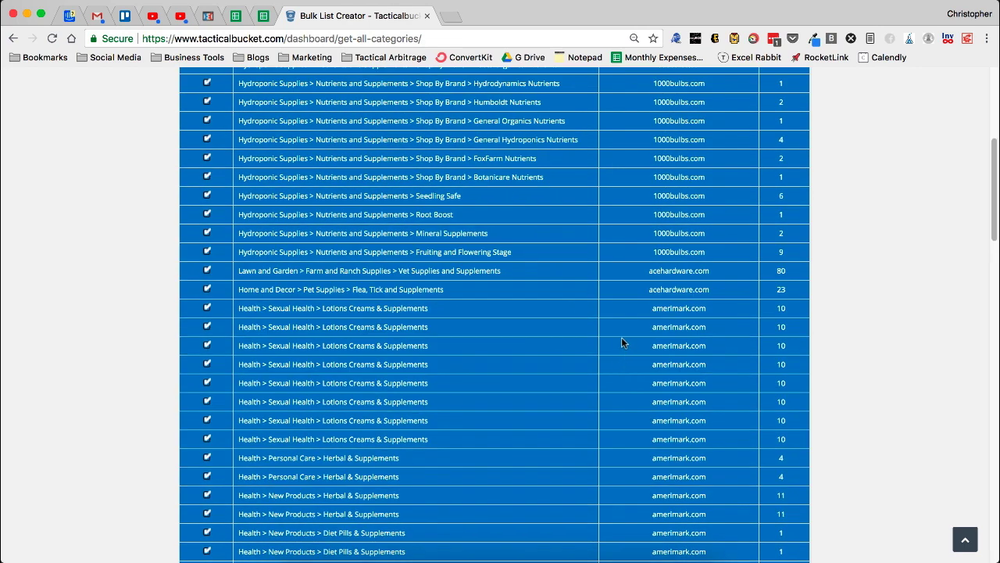
{"action": "scroll", "scroll_direction": "up", "scroll_amount": 3}
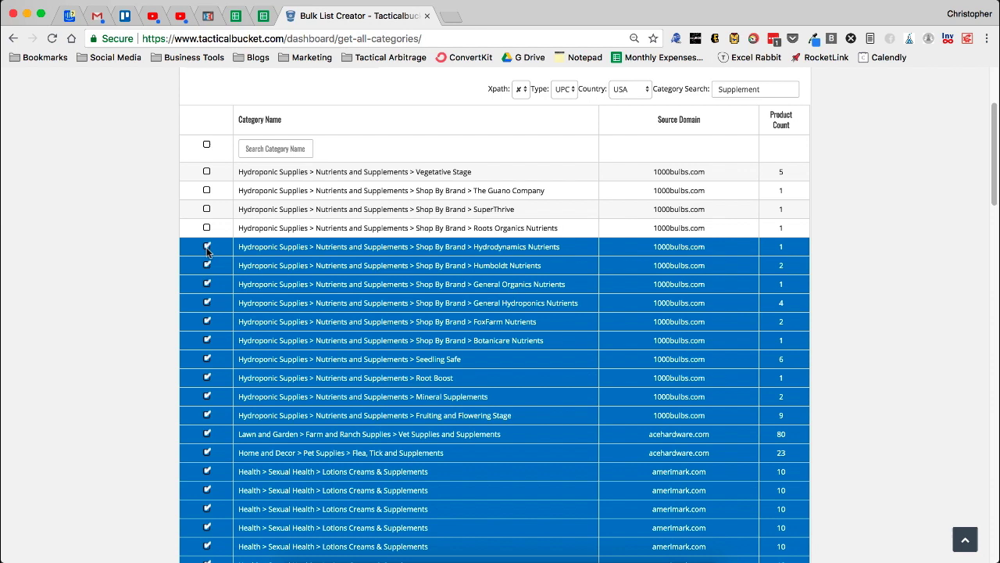
{"action": "left_click", "coordinate": [207, 246]}
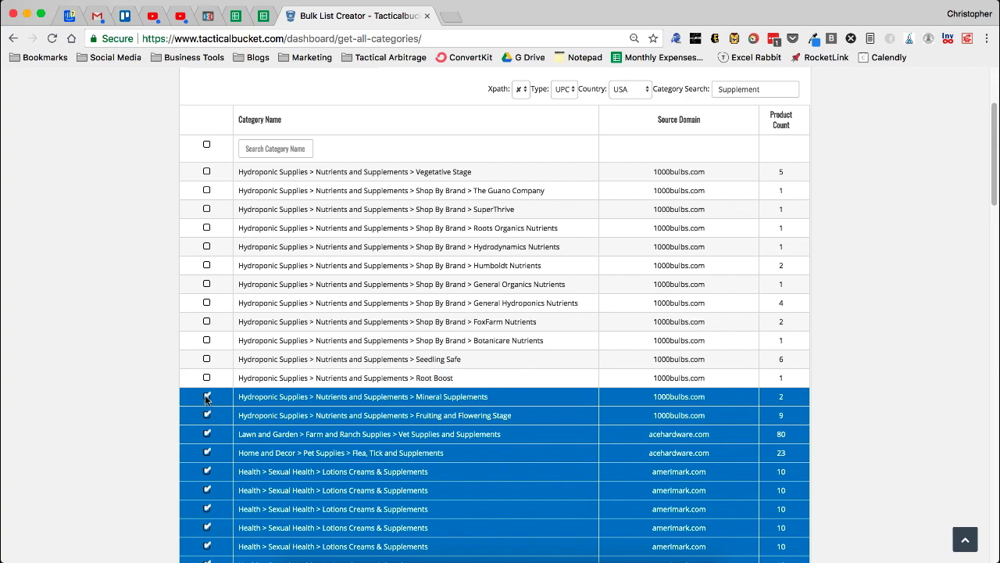
{"action": "scroll", "scroll_direction": "down", "scroll_amount": 3}
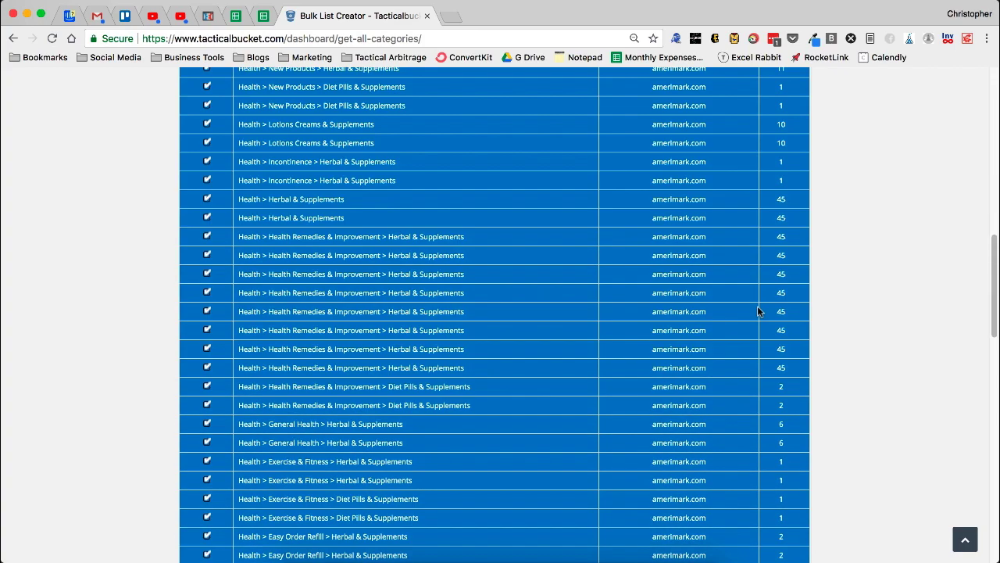
{"action": "scroll", "scroll_direction": "down", "scroll_amount": 3}
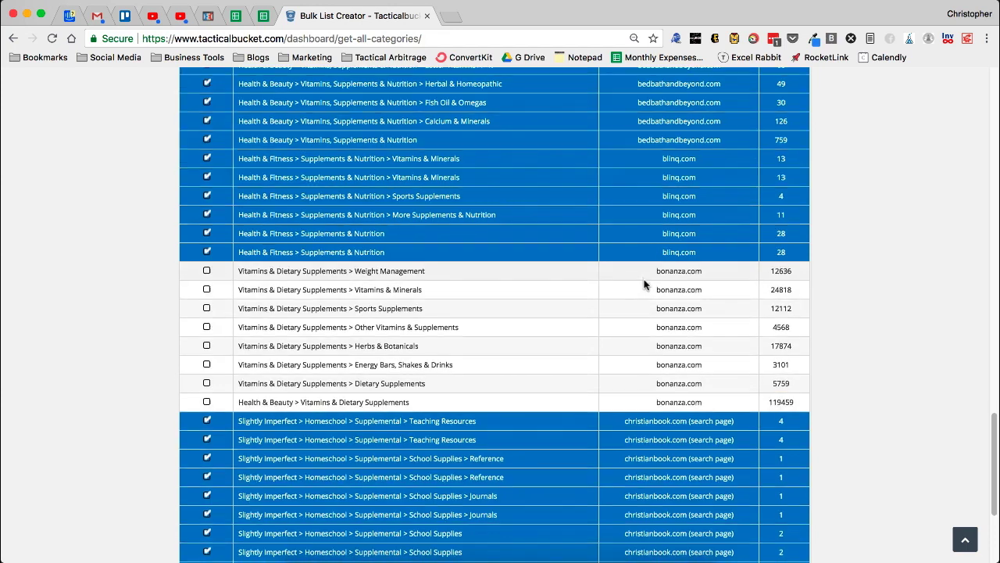
{"action": "scroll", "scroll_direction": "down", "scroll_amount": 3}
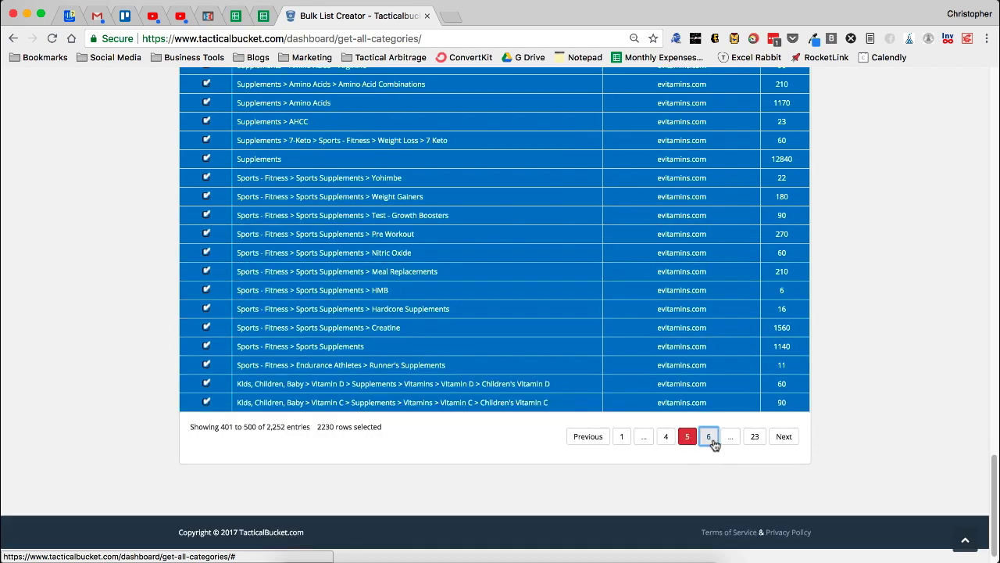
{"action": "left_click", "coordinate": [709, 443]}
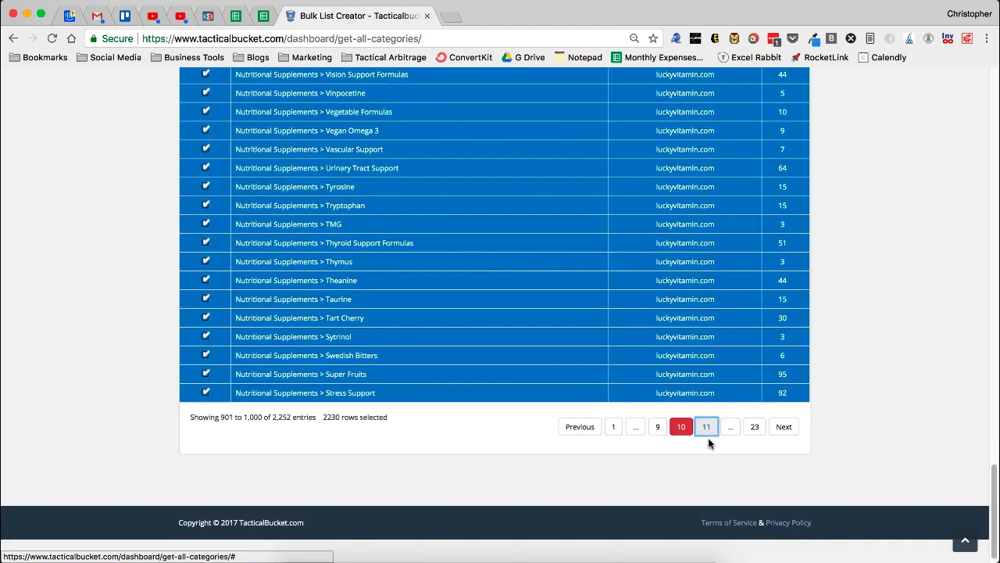
{"action": "left_click", "coordinate": [730, 426]}
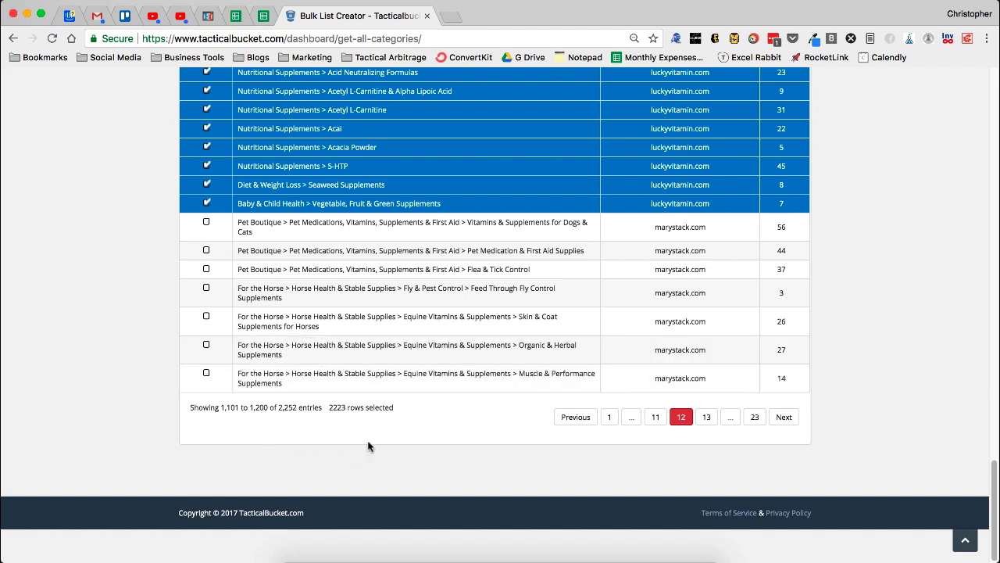
{"action": "mouse_move", "coordinate": [372, 436]}
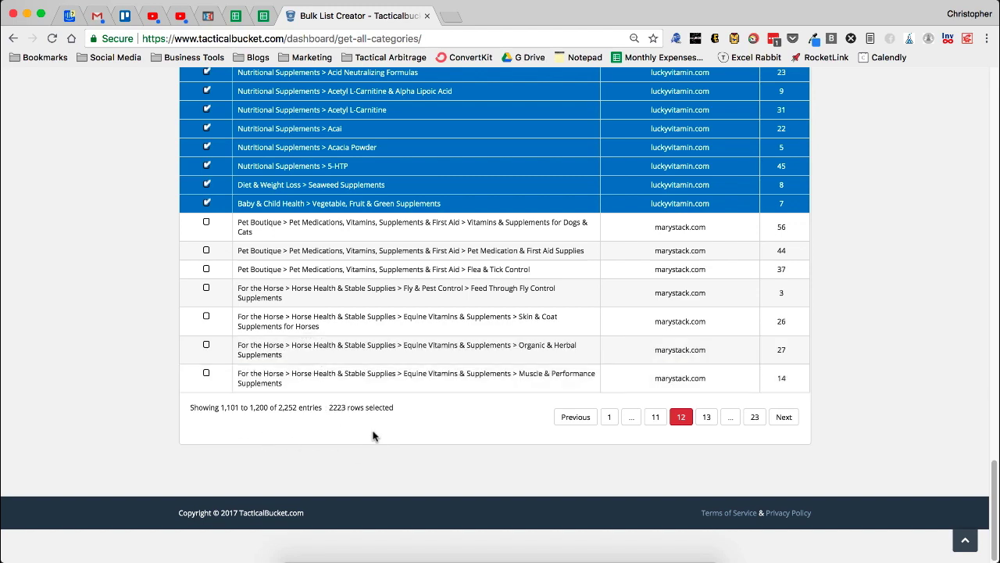
Save the selected categories to multiple CSVs as a 'multi' zip archive in Downloads.
{"action": "scroll", "scroll_direction": "up", "scroll_amount": 3}
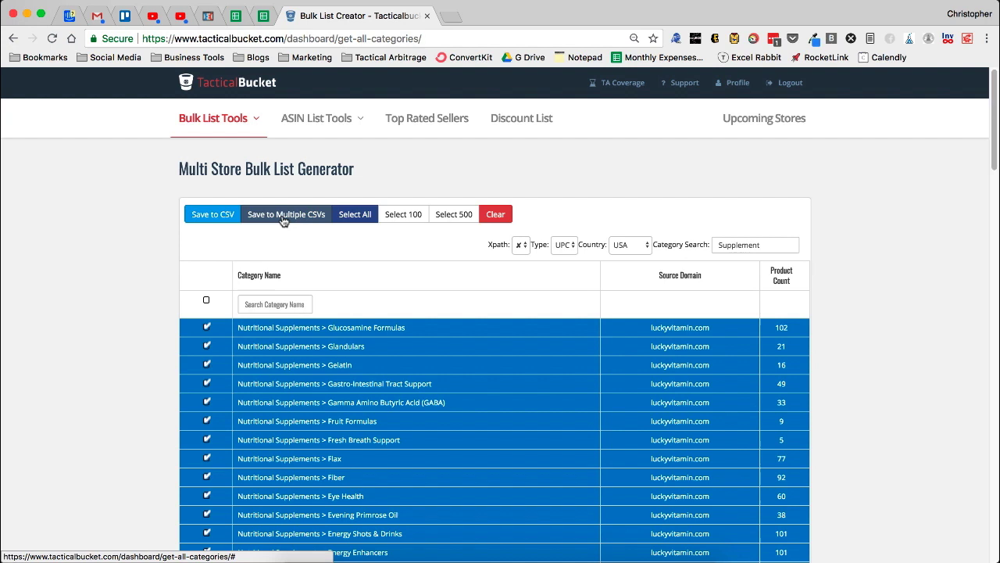
{"action": "left_click", "coordinate": [286, 214]}
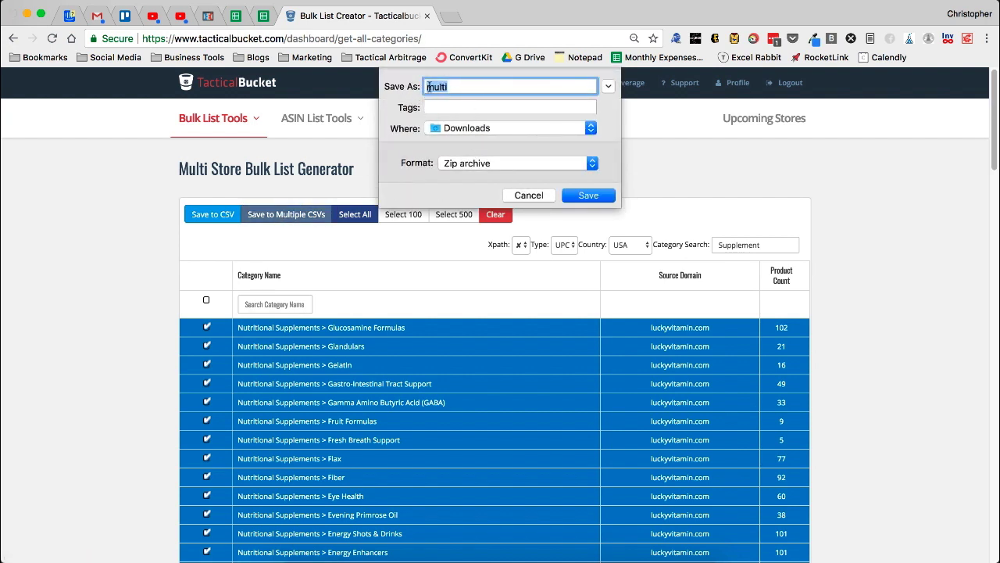
{"action": "mouse_move", "coordinate": [570, 174]}
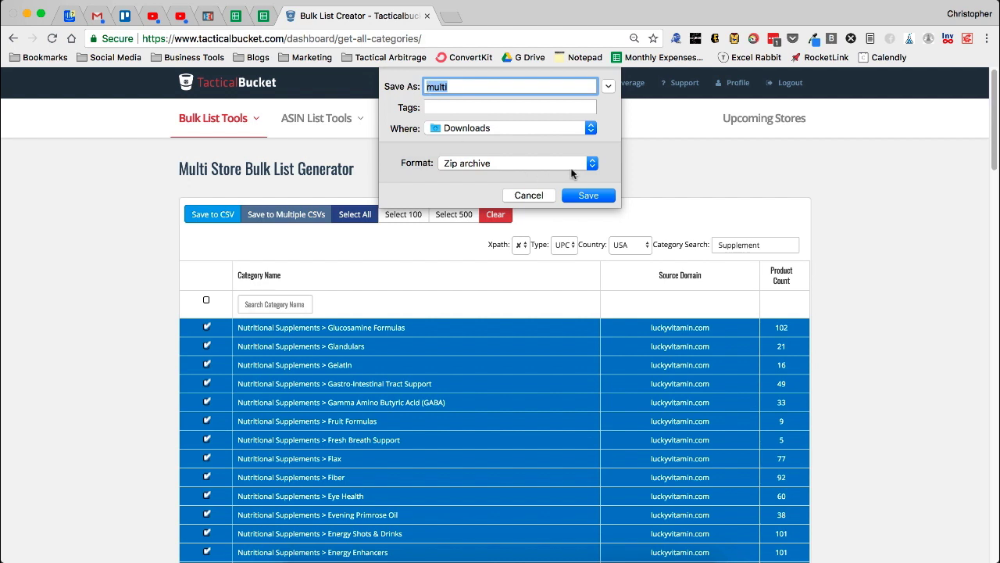
{"action": "left_click", "coordinate": [587, 194]}
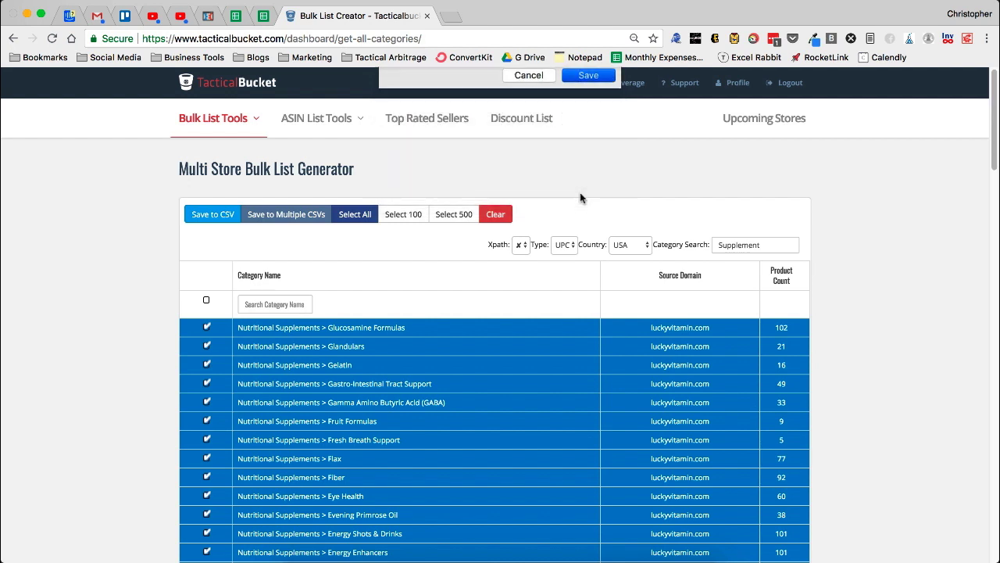
{"action": "left_click", "coordinate": [587, 75]}
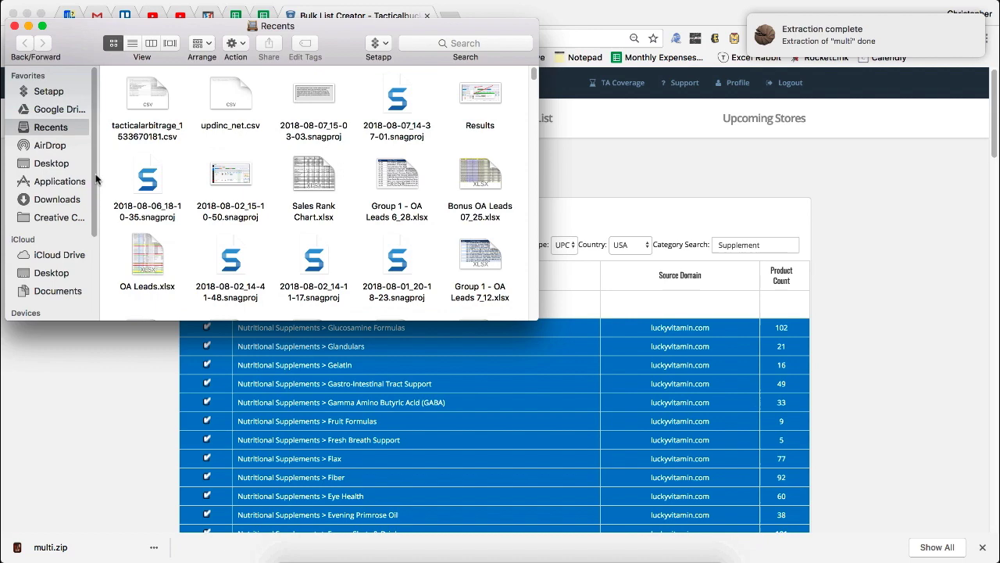
{"action": "mouse_move", "coordinate": [58, 204]}
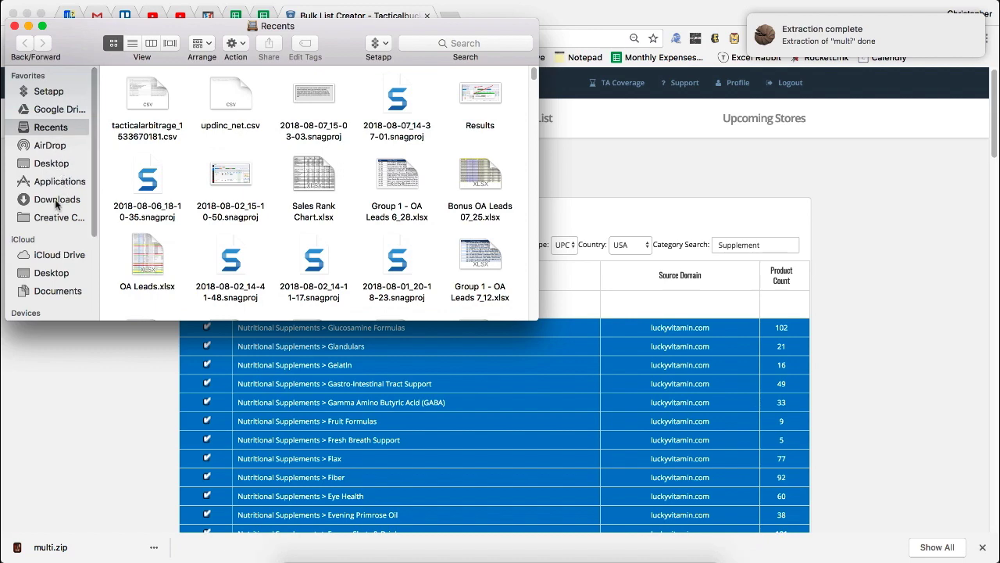
Browse to Downloads > multi and open multi_1.csv in Excel.
{"action": "left_click", "coordinate": [57, 199]}
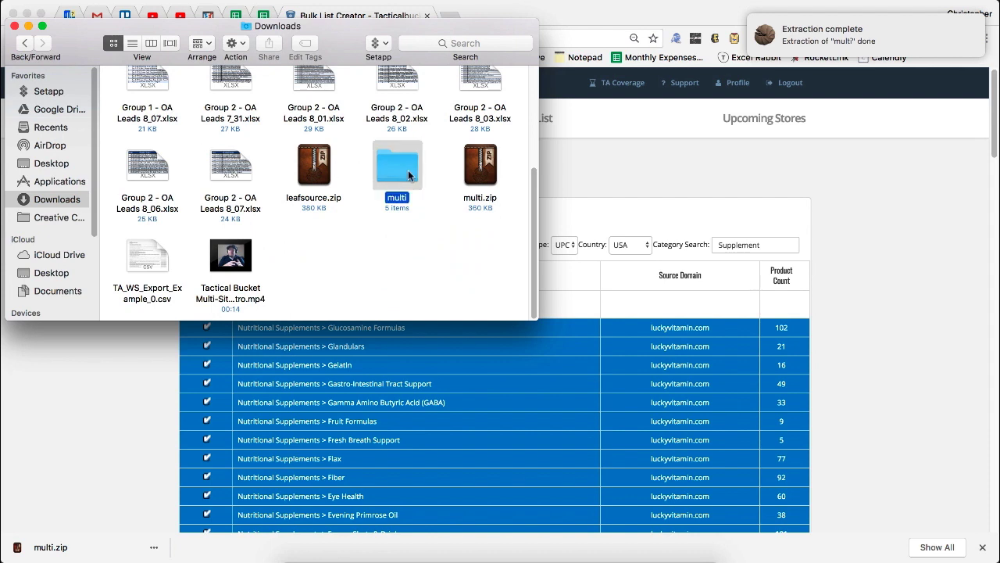
{"action": "double_click", "coordinate": [397, 164]}
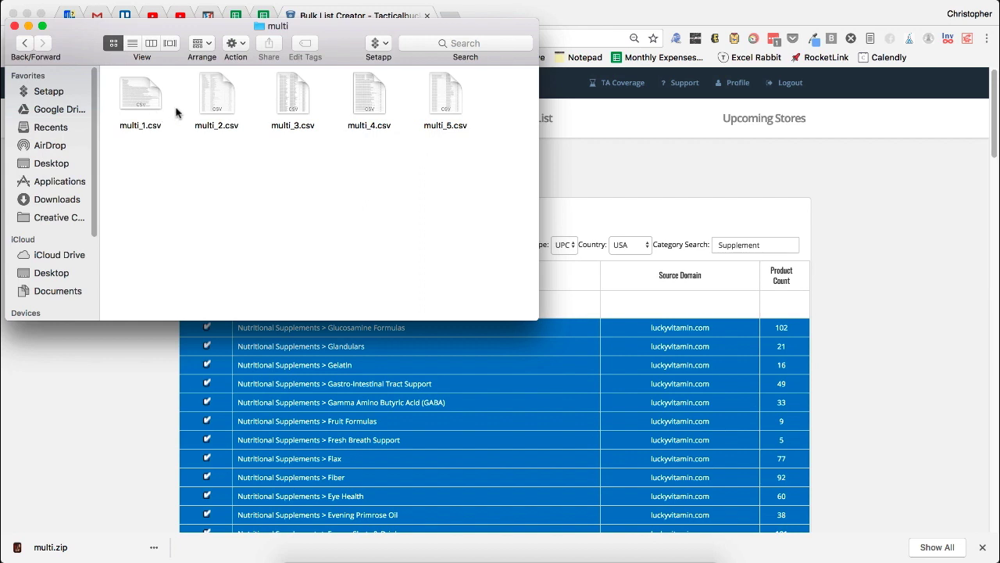
{"action": "mouse_move", "coordinate": [181, 142]}
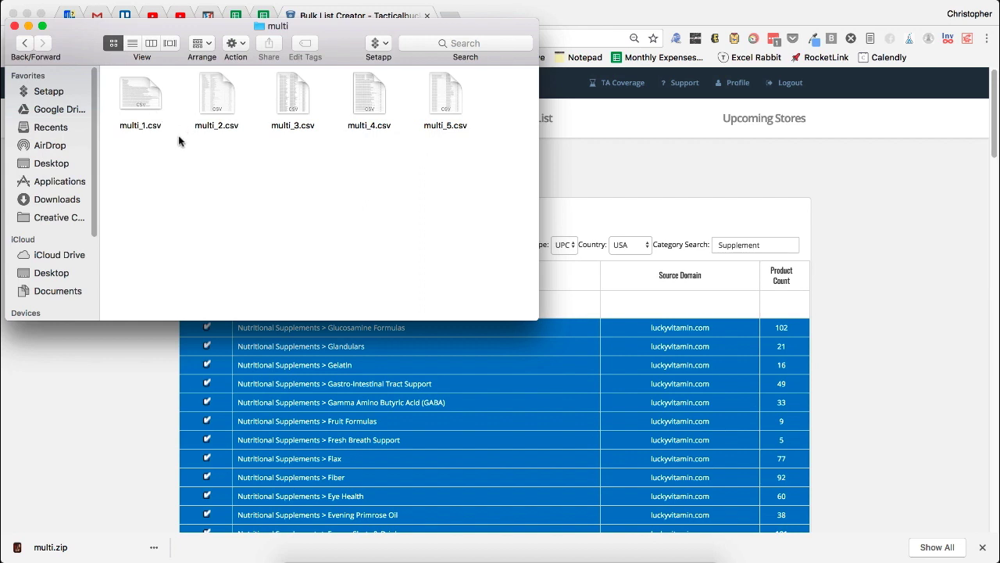
{"action": "left_click", "coordinate": [140, 92]}
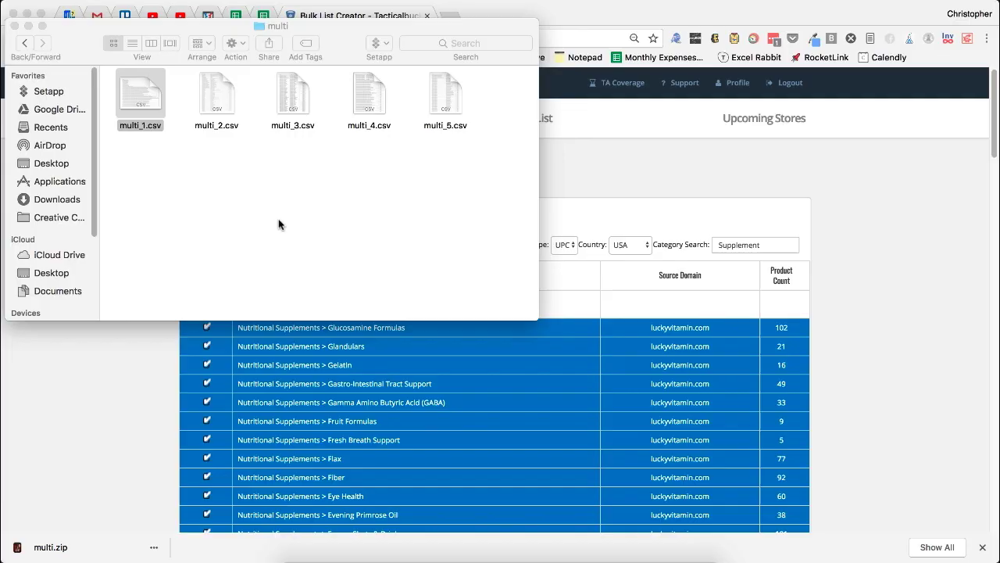
{"action": "double_click", "coordinate": [139, 92]}
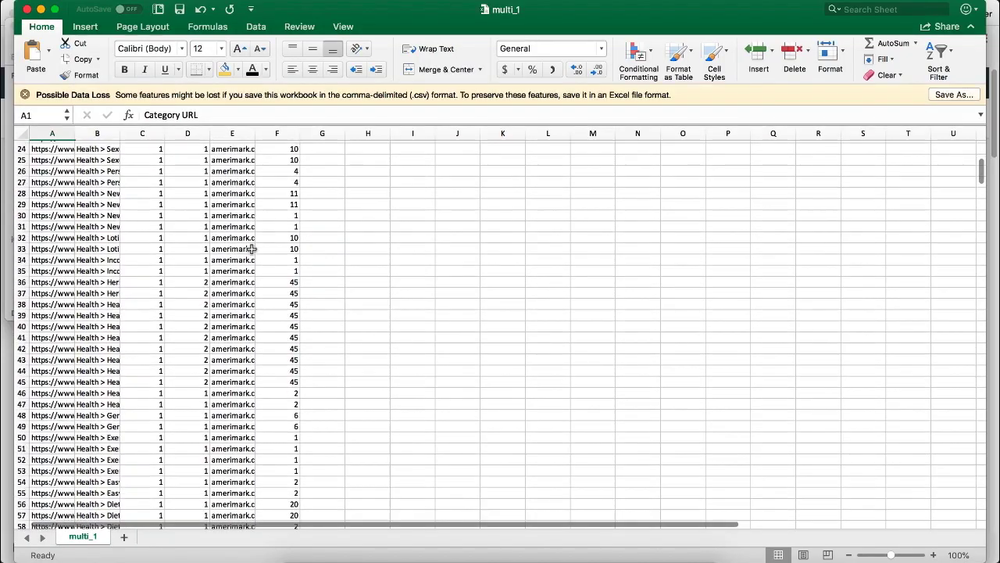
Review multi_1's column headers, then clear the Easy Bulk list in Product Search.
{"action": "scroll", "scroll_direction": "up", "scroll_amount": 3}
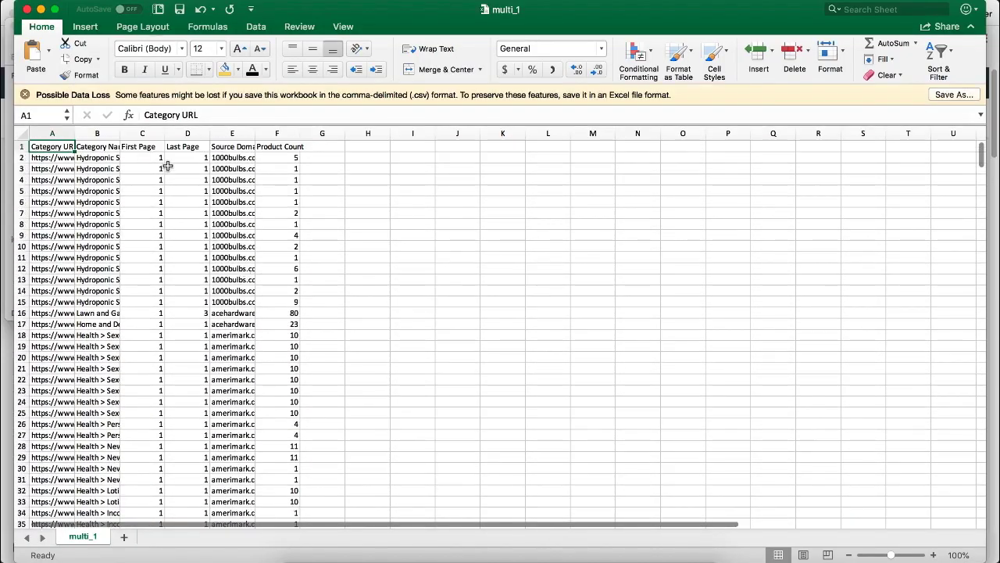
{"action": "left_click", "coordinate": [97, 133]}
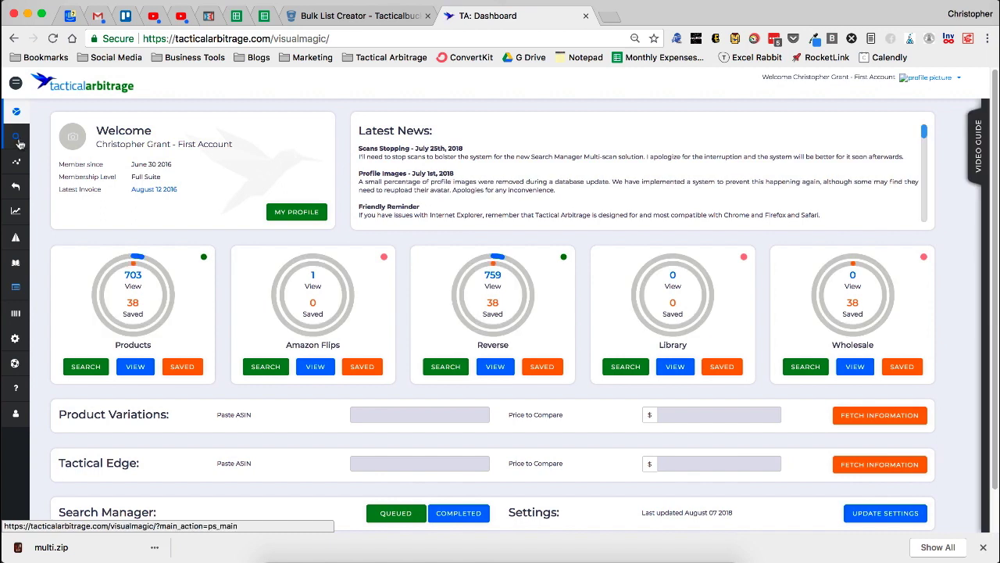
{"action": "left_click", "coordinate": [16, 138]}
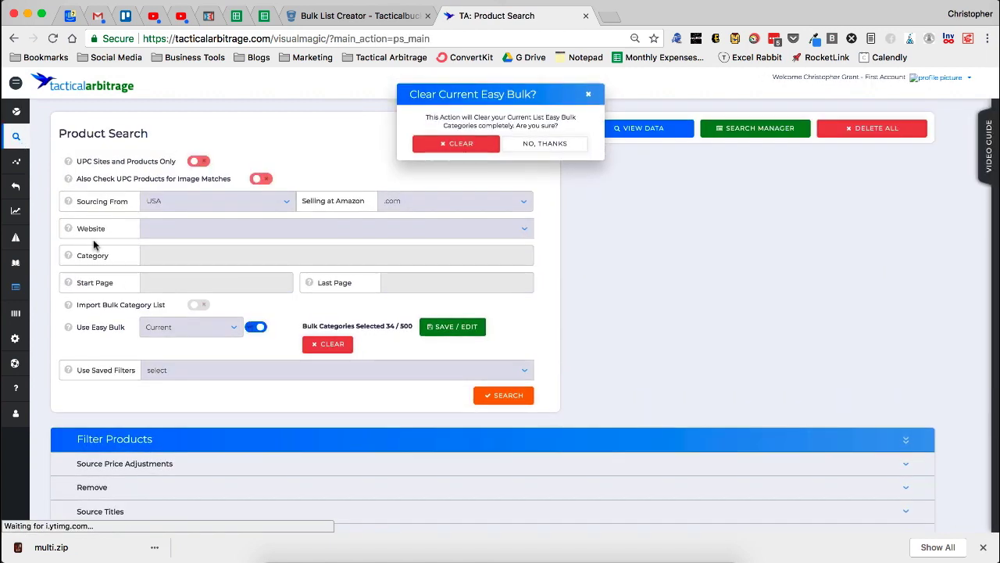
{"action": "left_click", "coordinate": [455, 143]}
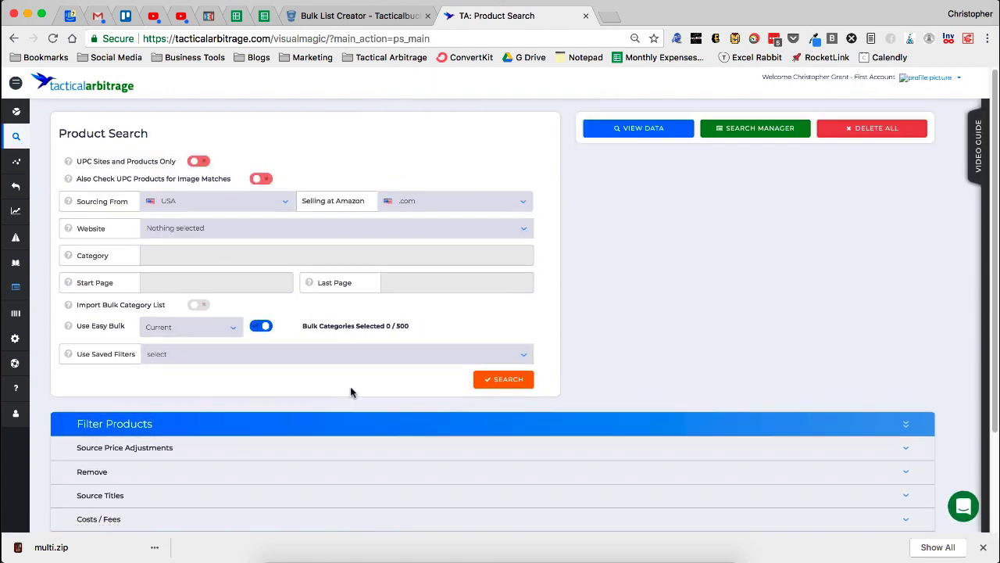
{"action": "mouse_move", "coordinate": [193, 194]}
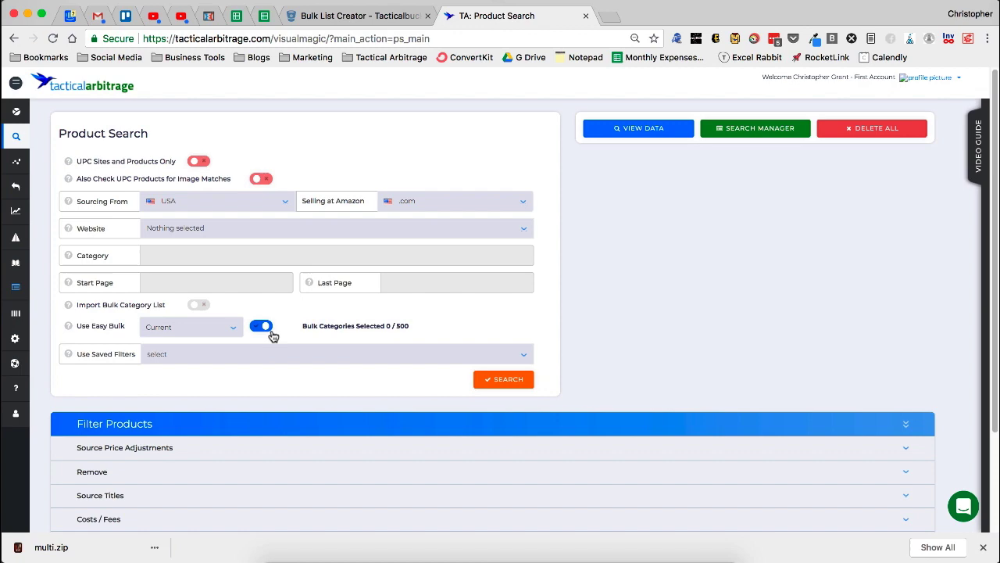
Switch off Easy Bulk, enable Import Bulk Category List, and begin a new file upload.
{"action": "left_click", "coordinate": [197, 305]}
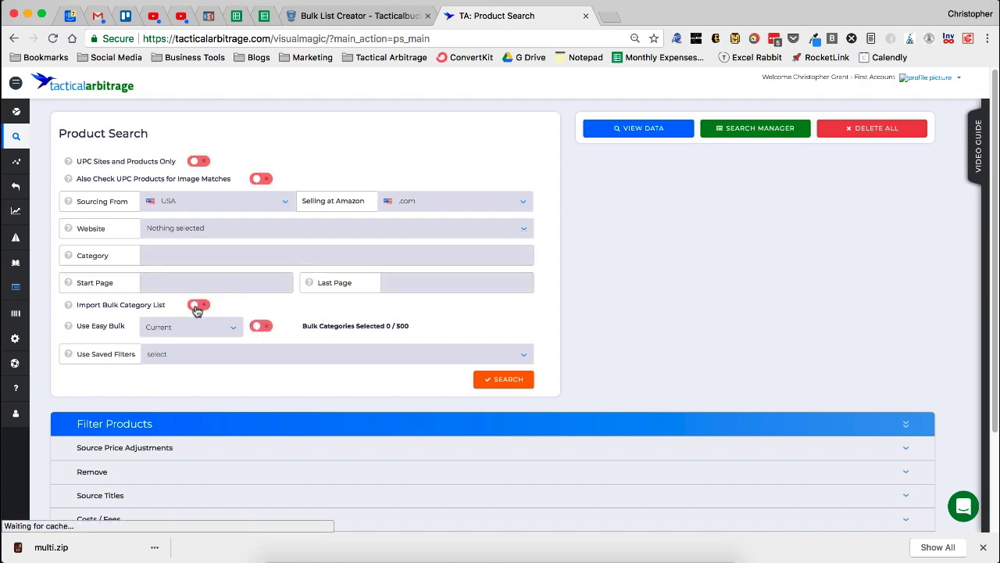
{"action": "left_click", "coordinate": [198, 305]}
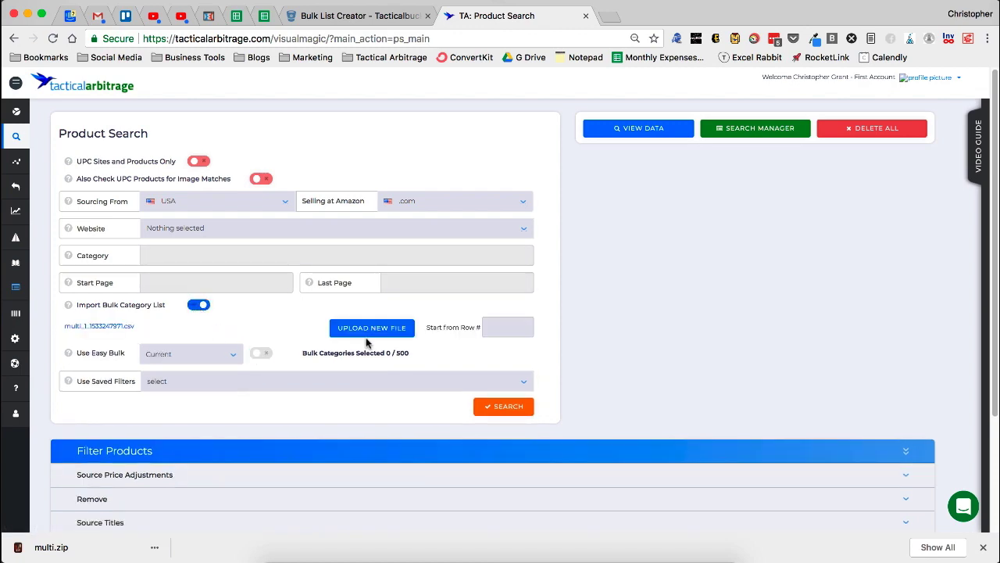
{"action": "left_click", "coordinate": [372, 327]}
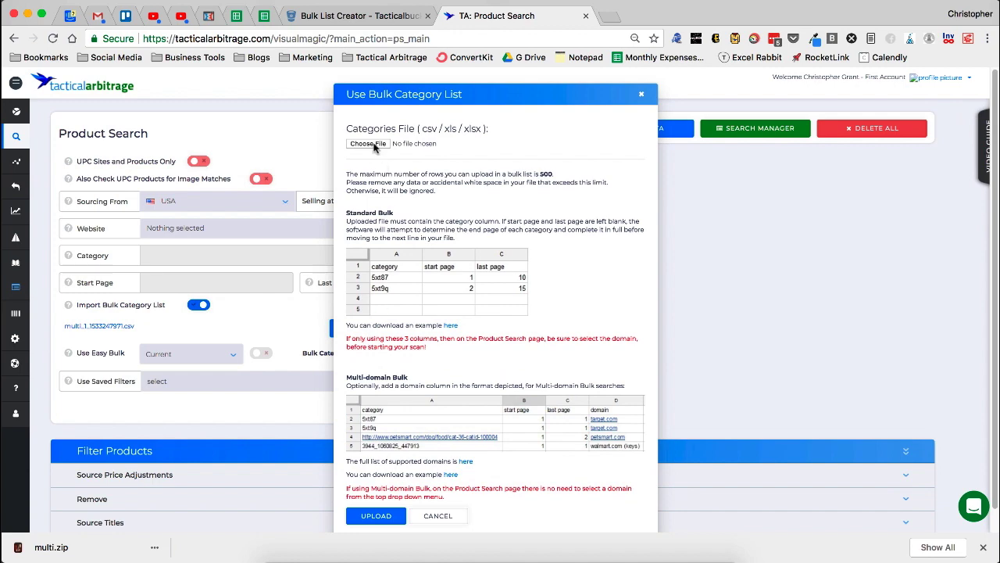
Upload multi_1.csv from Downloads/multi, mapping category URL, first page, last page and source domain.
{"action": "left_click", "coordinate": [367, 143]}
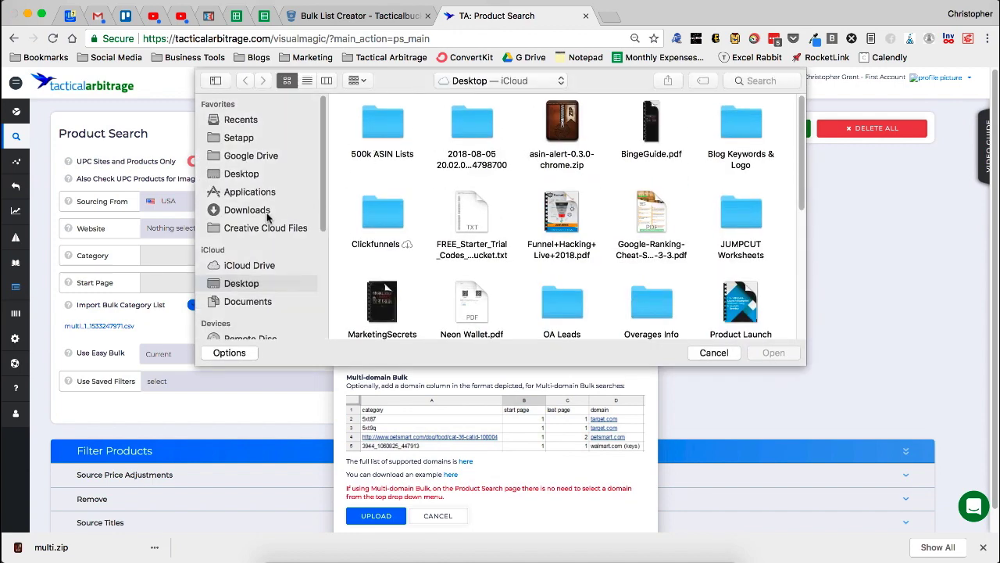
{"action": "left_click", "coordinate": [247, 210]}
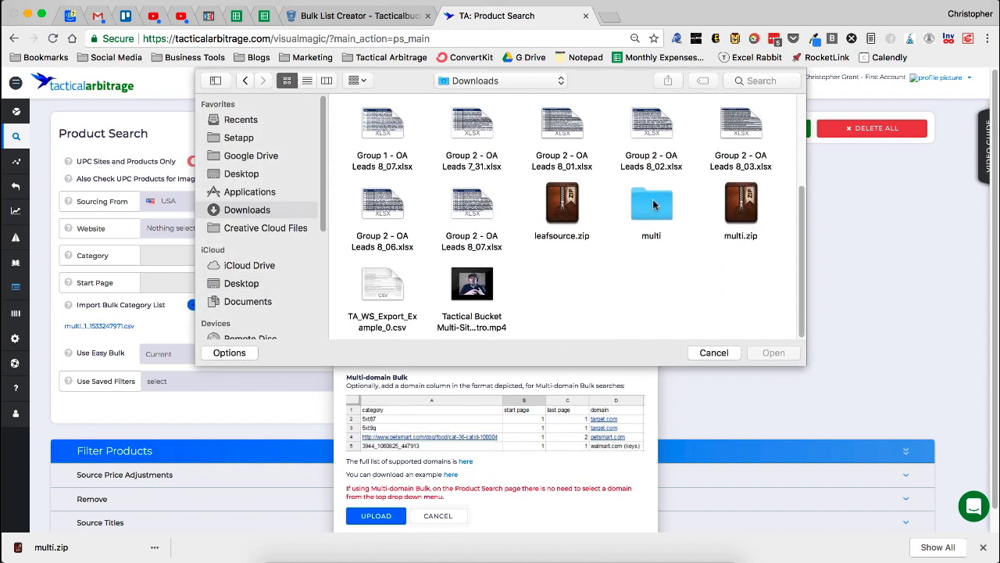
{"action": "double_click", "coordinate": [651, 204]}
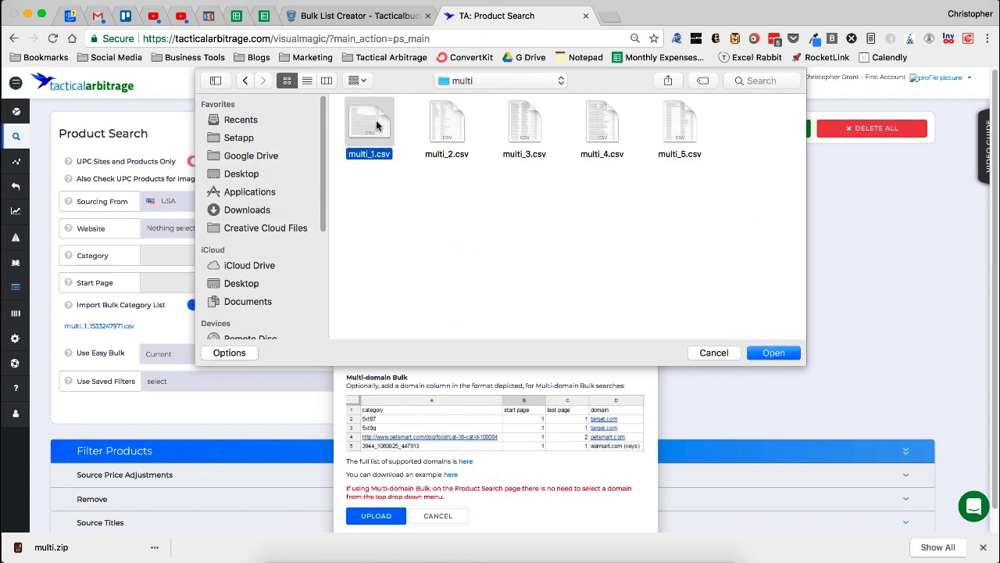
{"action": "left_click", "coordinate": [773, 353]}
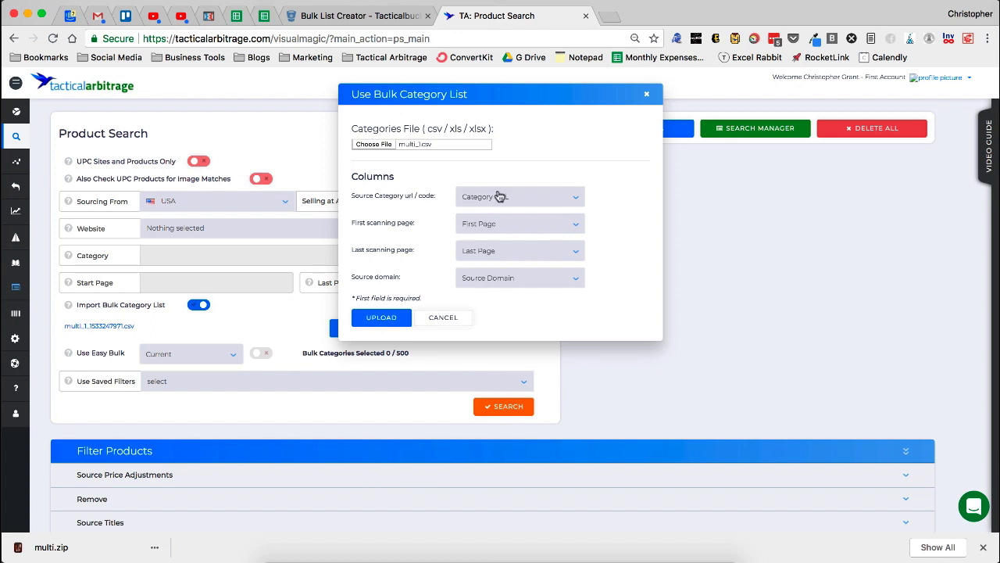
{"action": "left_click", "coordinate": [520, 196]}
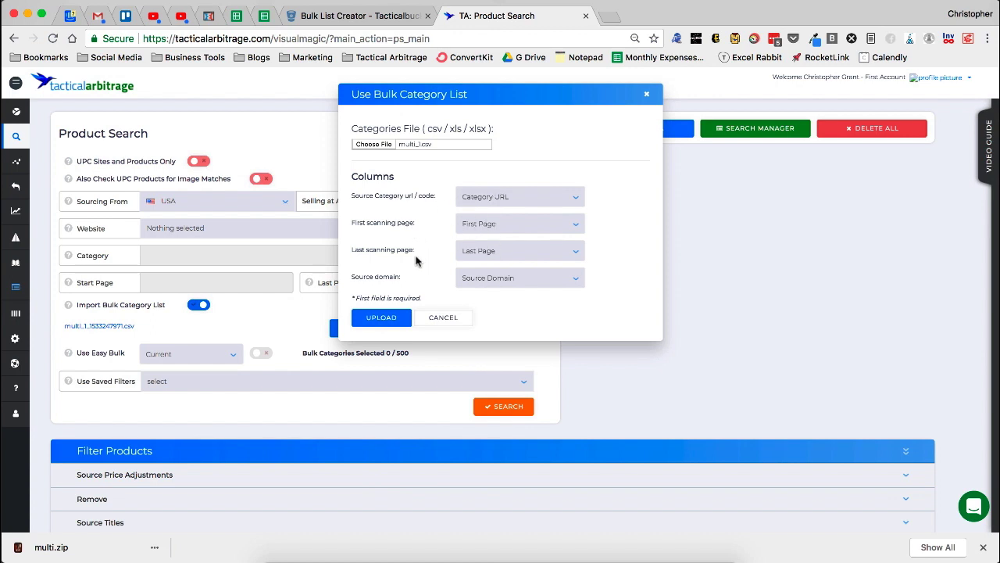
{"action": "mouse_move", "coordinate": [422, 332]}
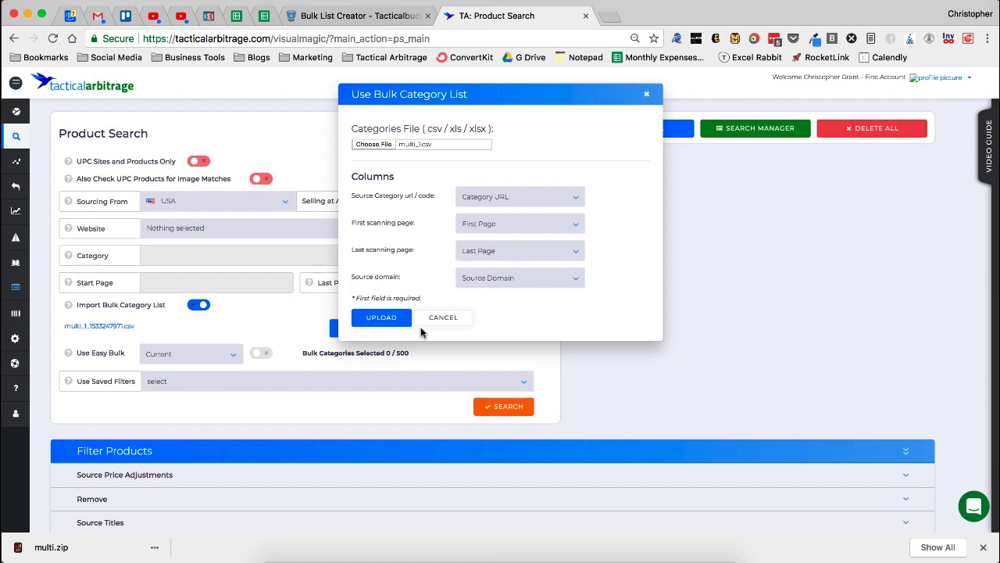
{"action": "left_click", "coordinate": [381, 317]}
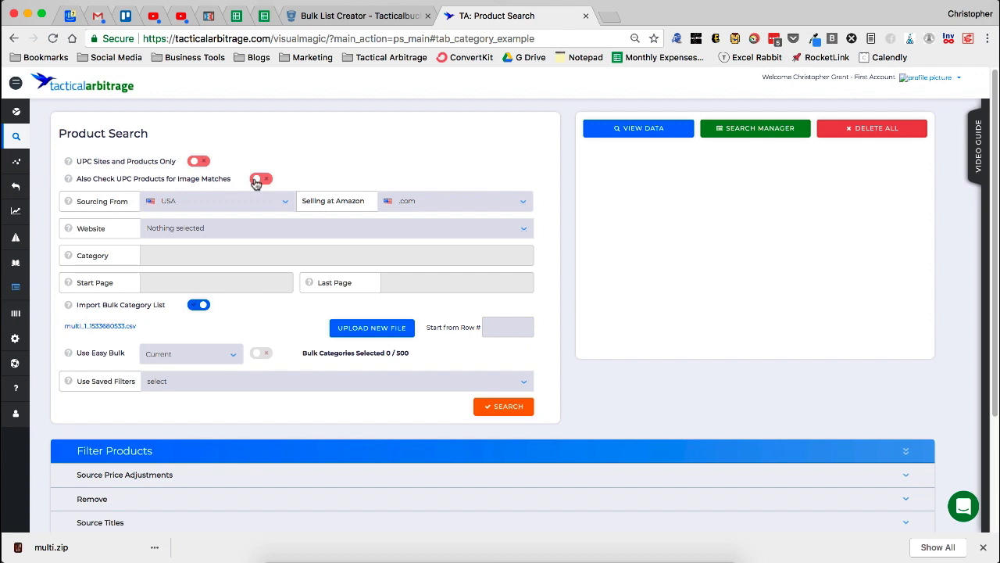
Switch on 'Also Check UPC Products for Image Matches'.
{"action": "left_click", "coordinate": [261, 178]}
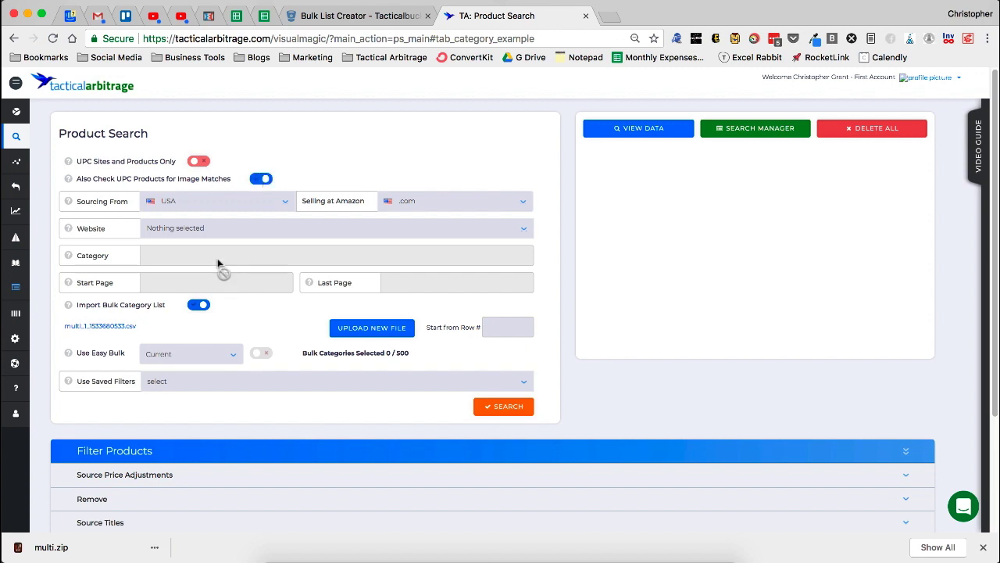
{"action": "mouse_move", "coordinate": [218, 272]}
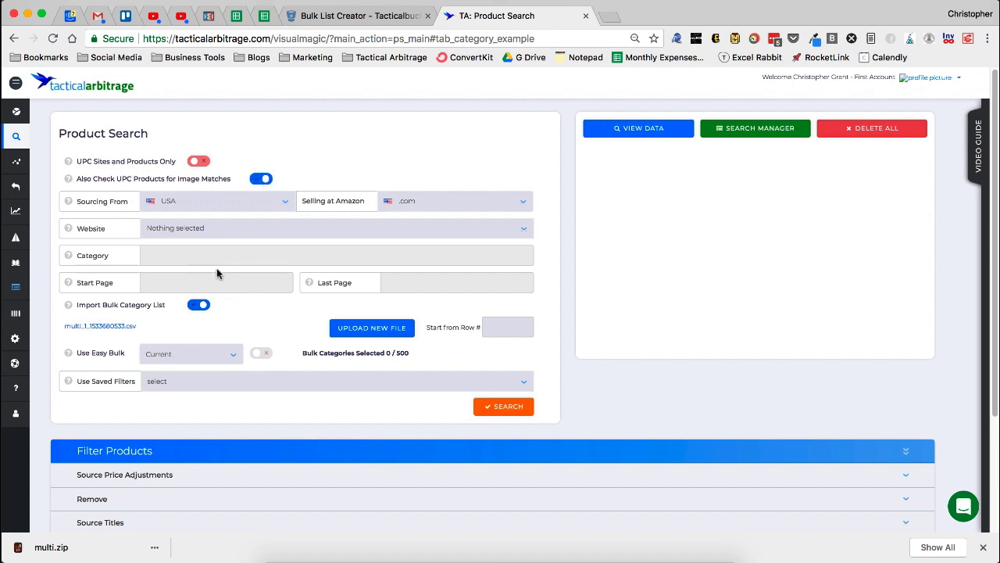
{"action": "mouse_move", "coordinate": [214, 336]}
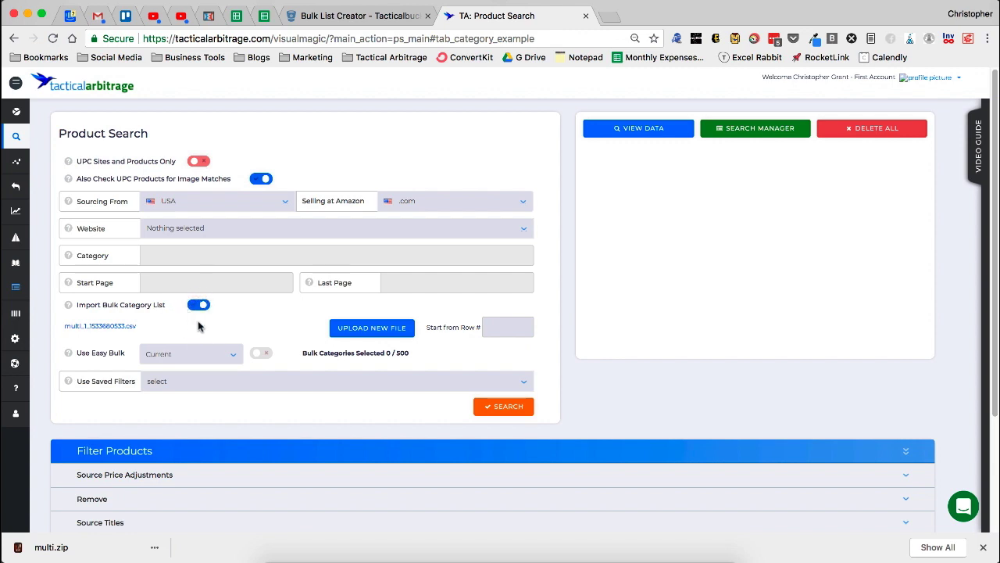
{"action": "mouse_move", "coordinate": [270, 320]}
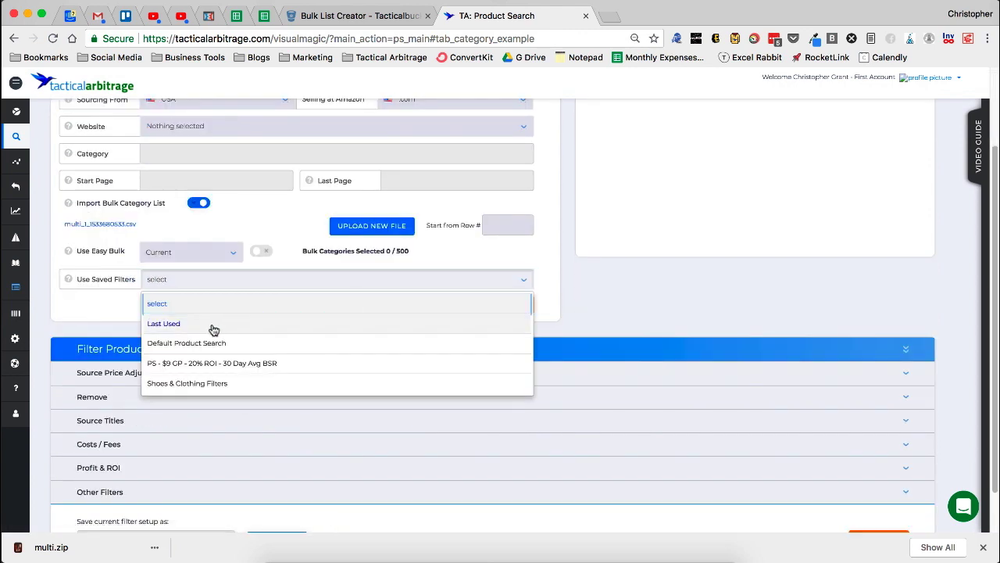
Apply the 'Last Used' saved filters and start the multi_1 bulk search.
{"action": "left_click", "coordinate": [164, 322]}
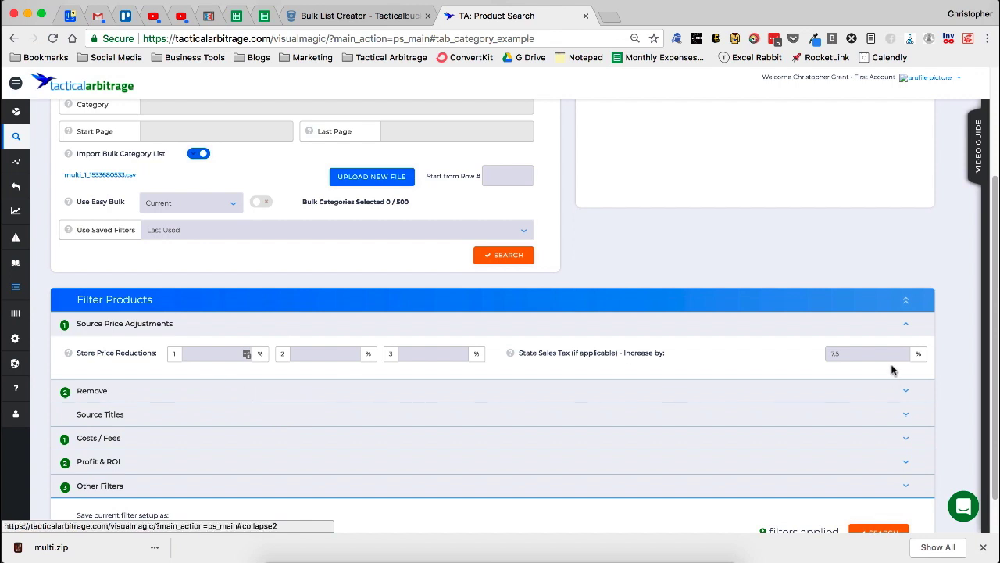
{"action": "mouse_move", "coordinate": [602, 327]}
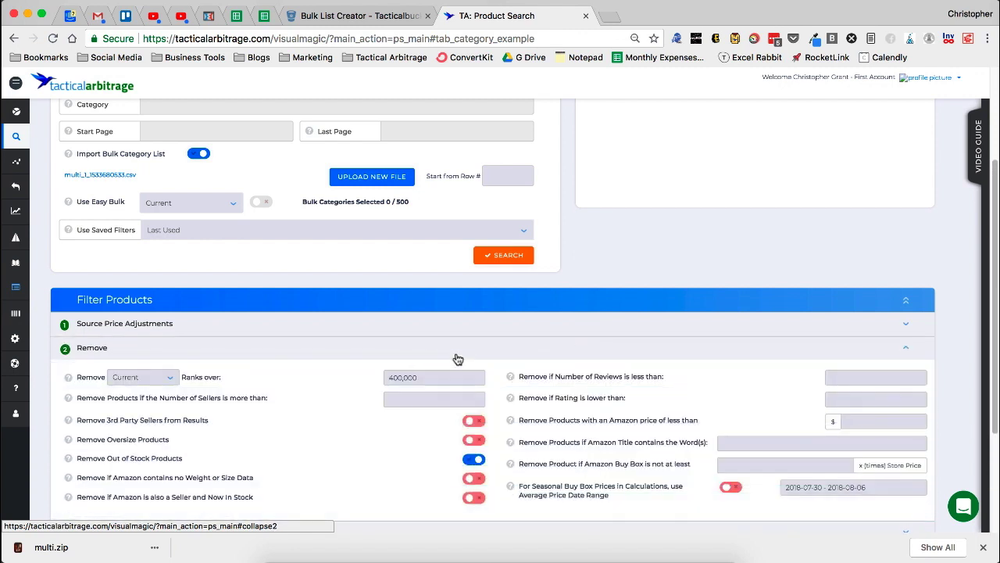
{"action": "scroll", "scroll_direction": "down", "scroll_amount": 3}
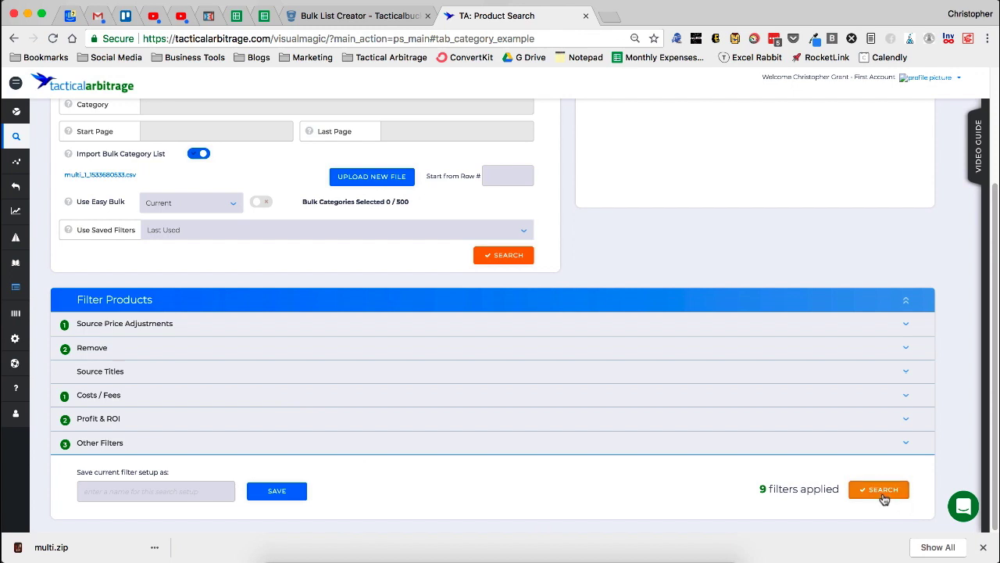
{"action": "left_click", "coordinate": [878, 489]}
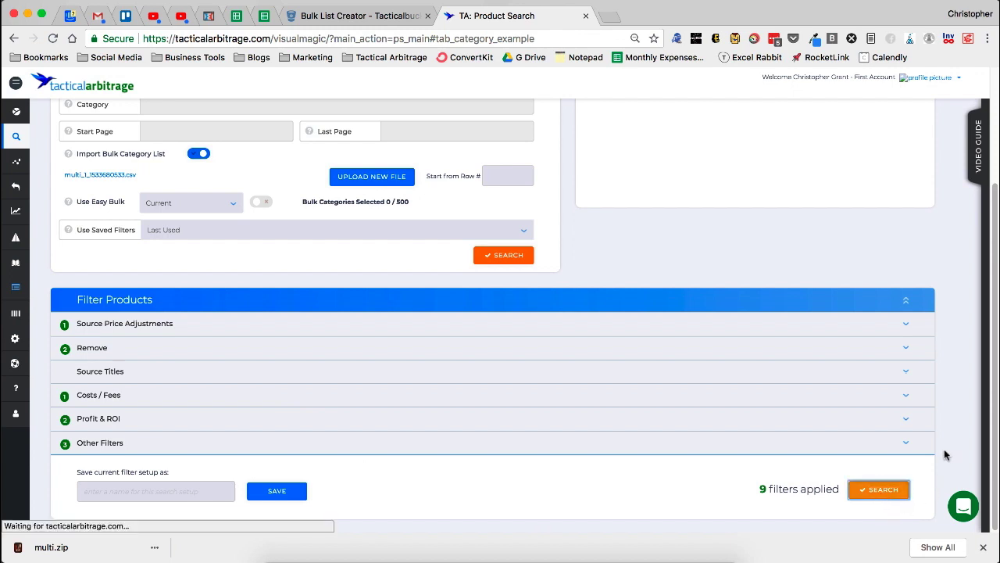
{"action": "left_click", "coordinate": [503, 255]}
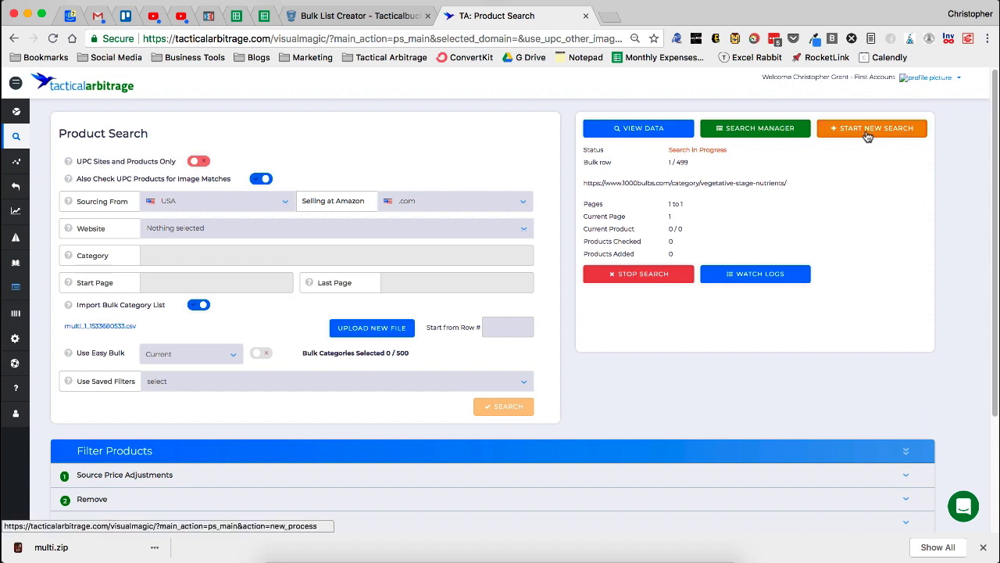
Start a new search form with Import Bulk Category List re-enabled.
{"action": "left_click", "coordinate": [871, 128]}
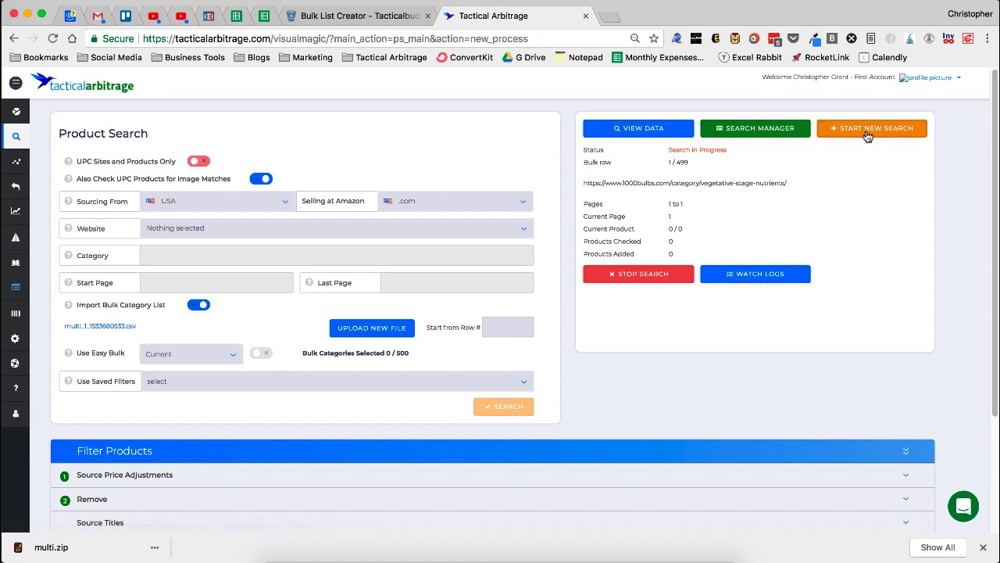
{"action": "left_click", "coordinate": [872, 127]}
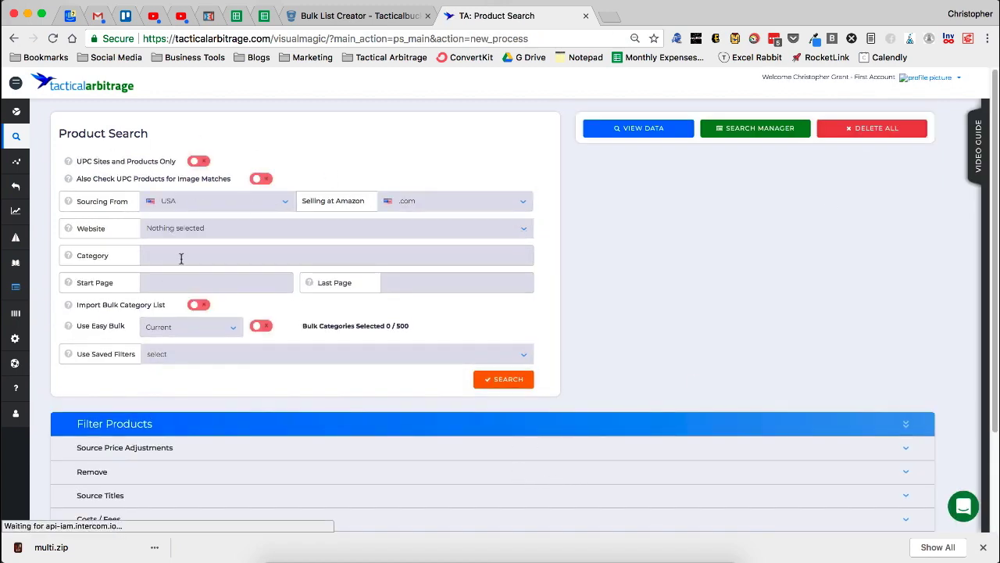
{"action": "left_click", "coordinate": [198, 304]}
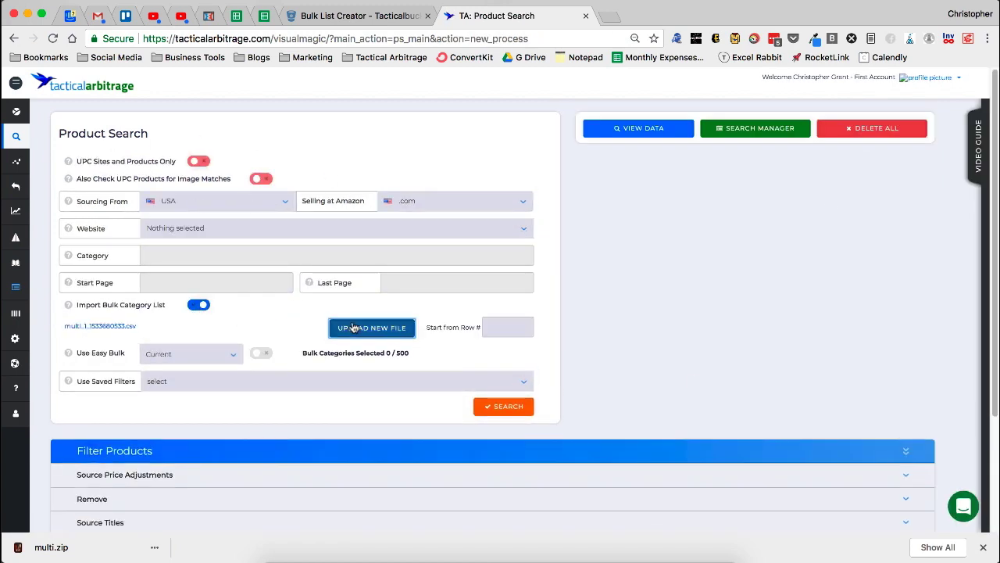
Upload multi_2.csv from the multi folder and confirm its column mapping.
{"action": "left_click", "coordinate": [371, 328]}
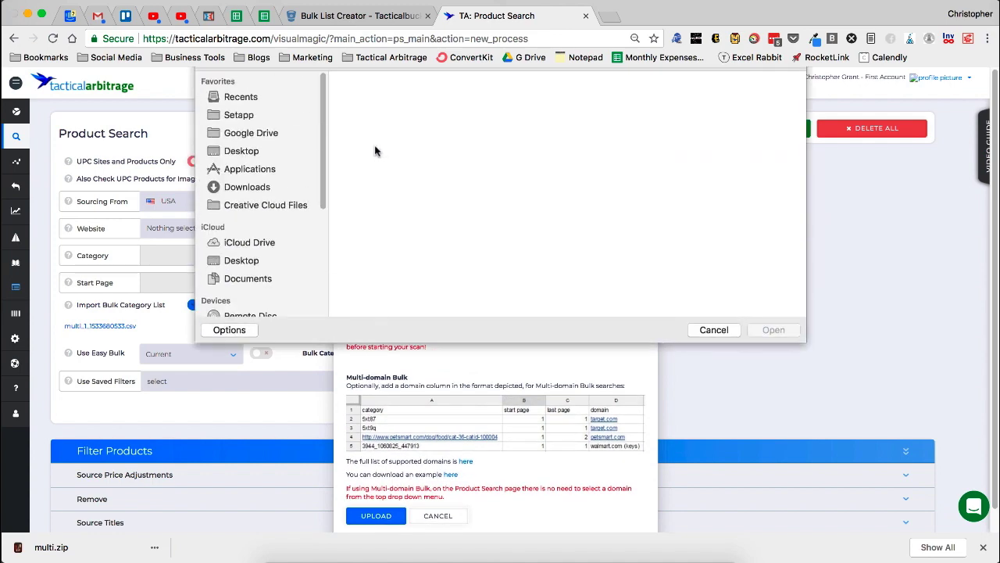
{"action": "left_click", "coordinate": [447, 121]}
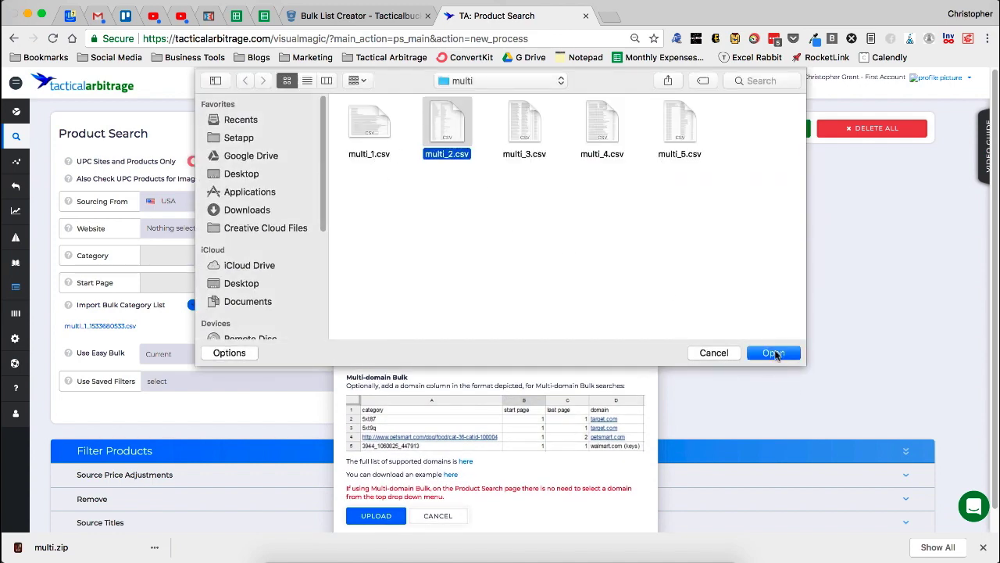
{"action": "left_click", "coordinate": [773, 353]}
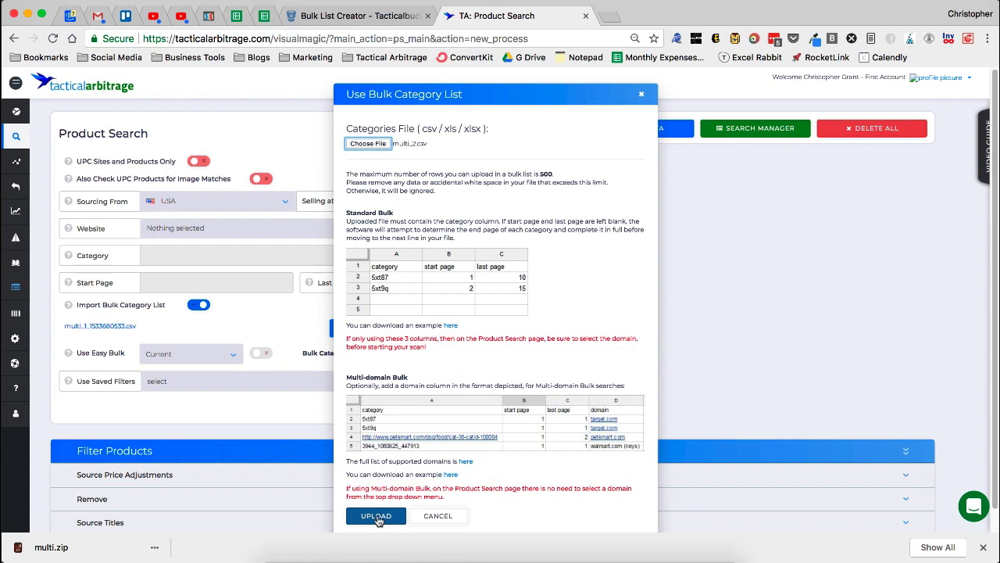
{"action": "left_click", "coordinate": [376, 515]}
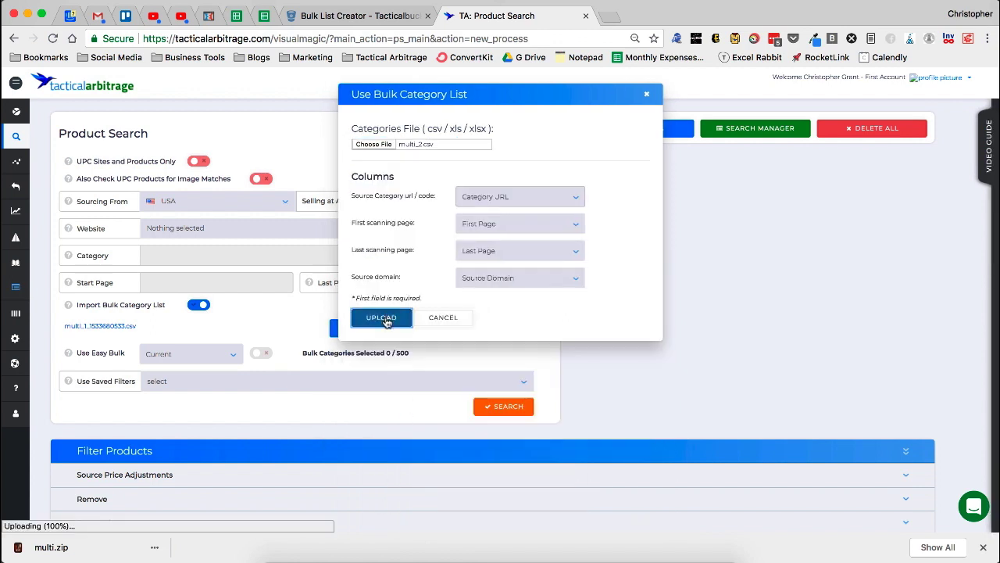
{"action": "left_click", "coordinate": [382, 317]}
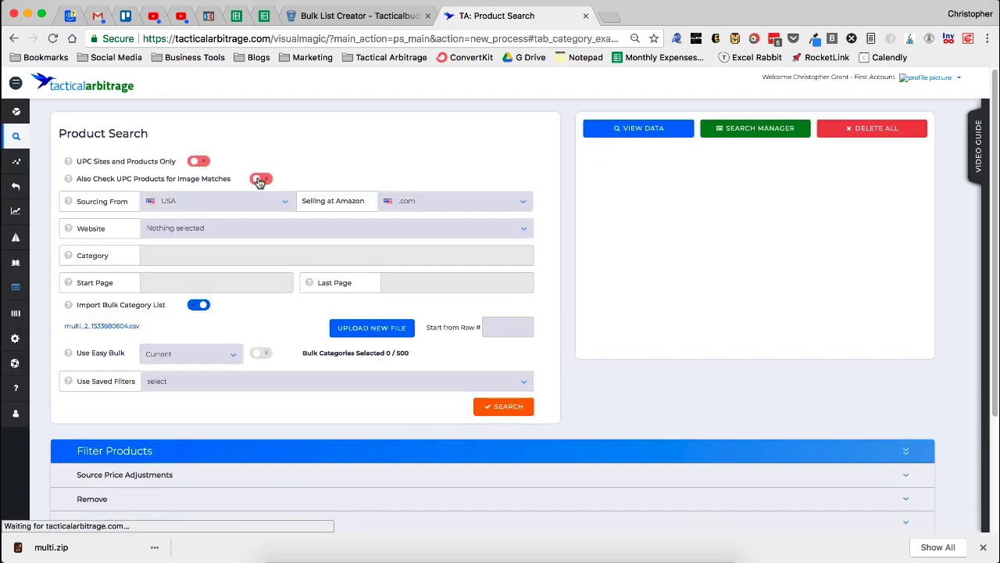
Search multi_2 with UPC image-match checking on and 'Last Used' filters.
{"action": "left_click", "coordinate": [261, 179]}
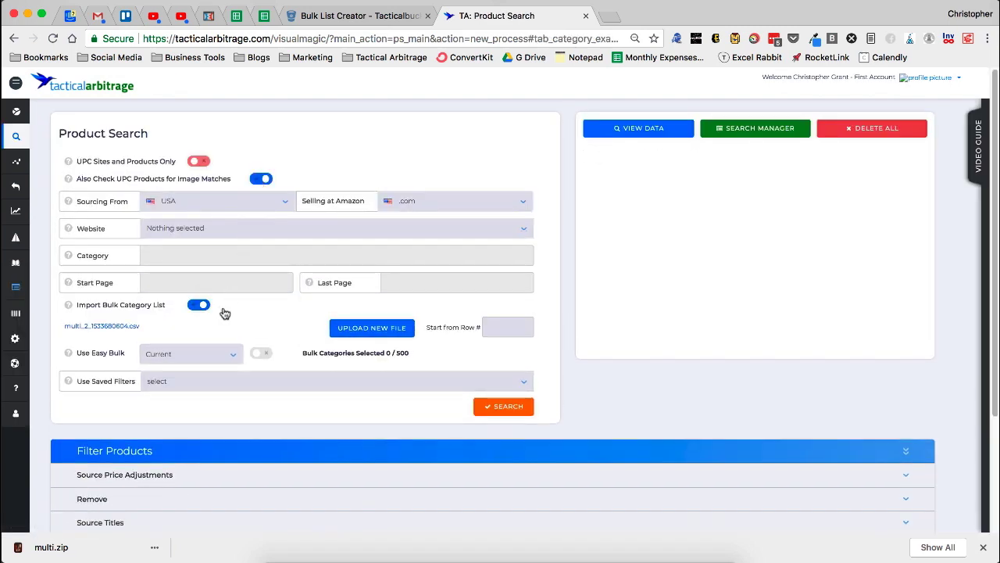
{"action": "left_click", "coordinate": [336, 381]}
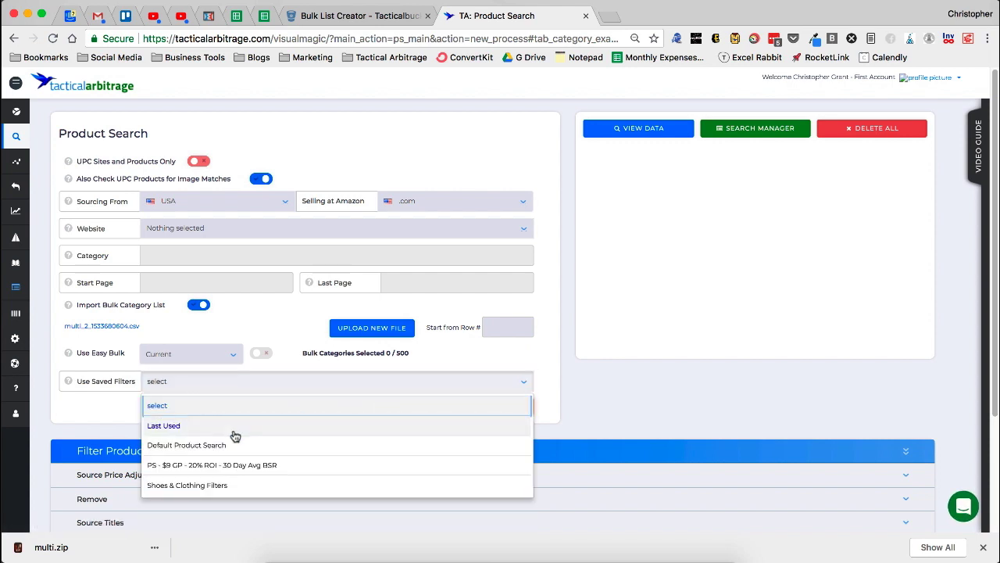
{"action": "left_click", "coordinate": [164, 425]}
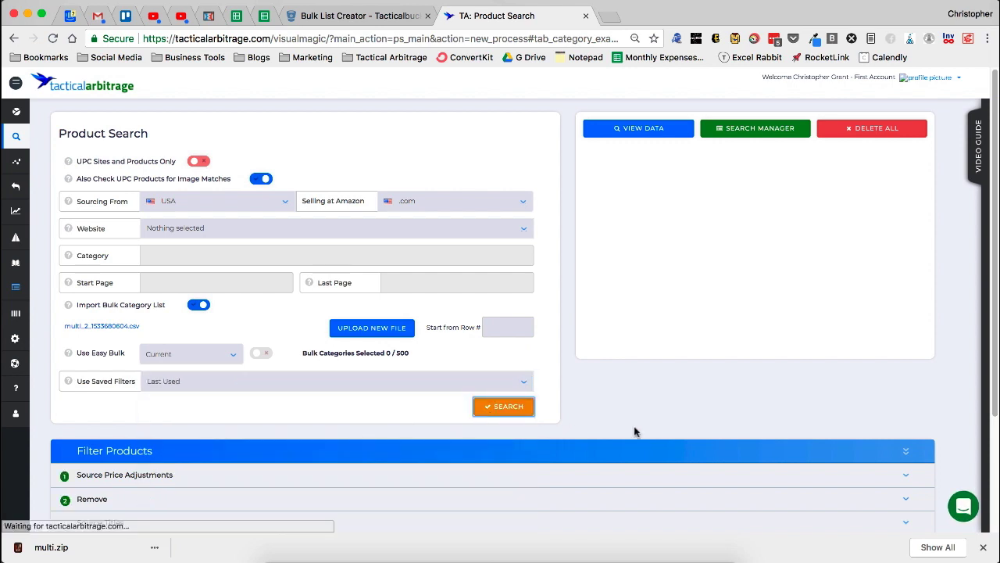
{"action": "left_click", "coordinate": [503, 405]}
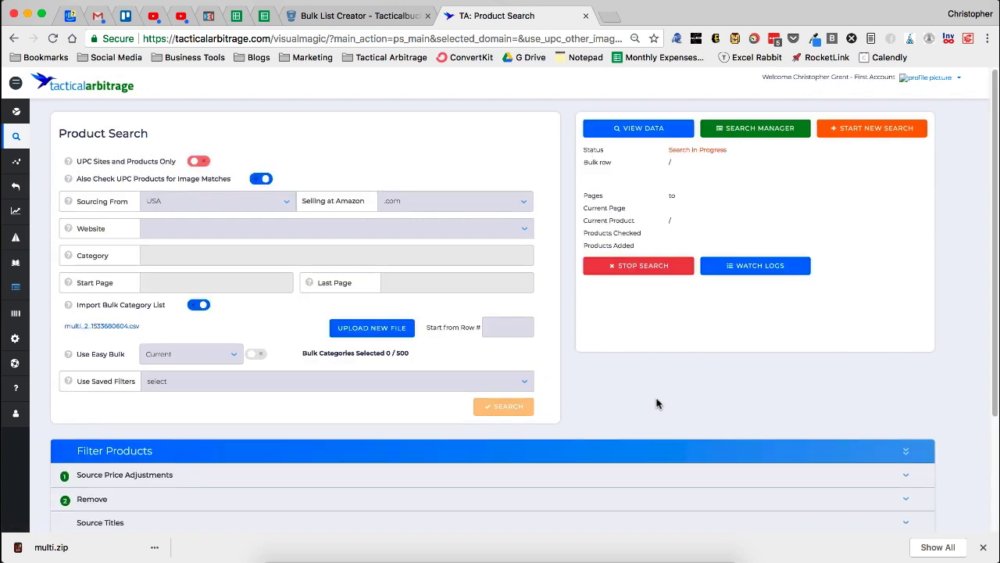